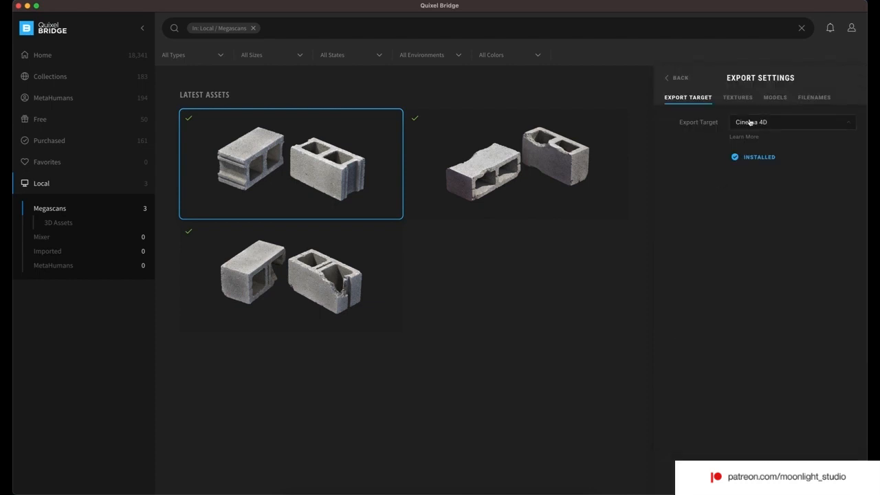
Set Quixel Bridge's export target to Blender and export the concrete cinder block assets
click(793, 122)
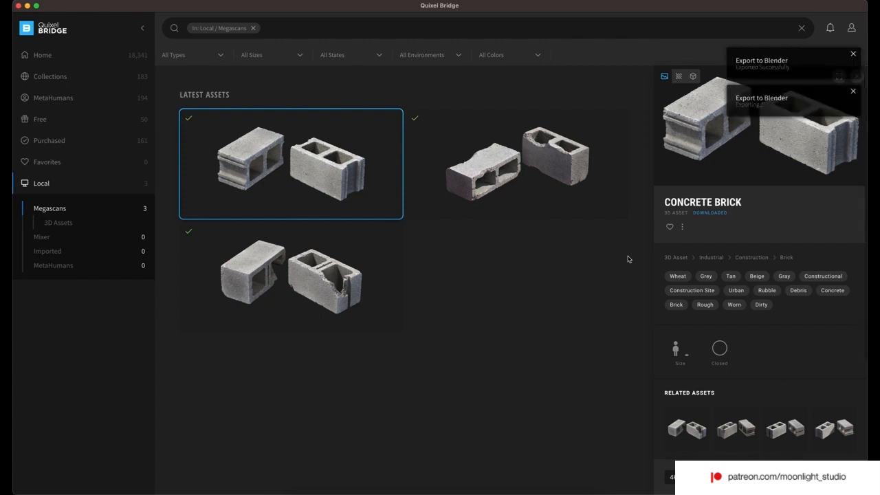
click(517, 163)
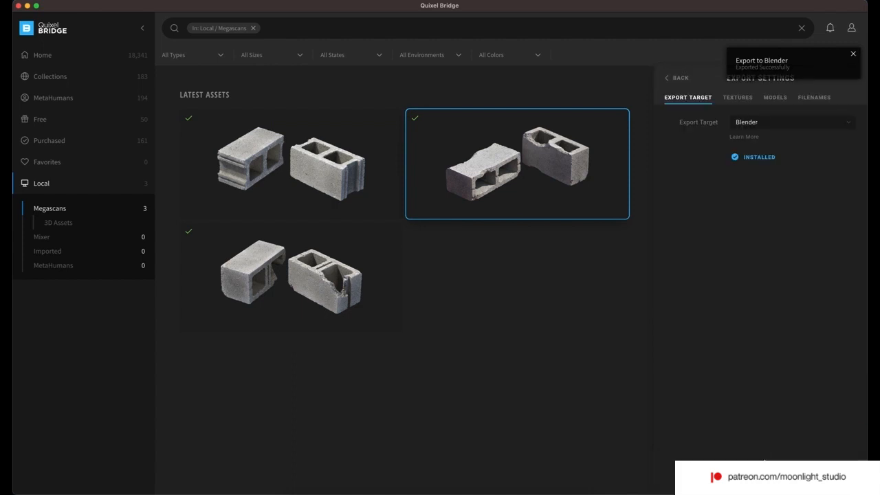
click(854, 53)
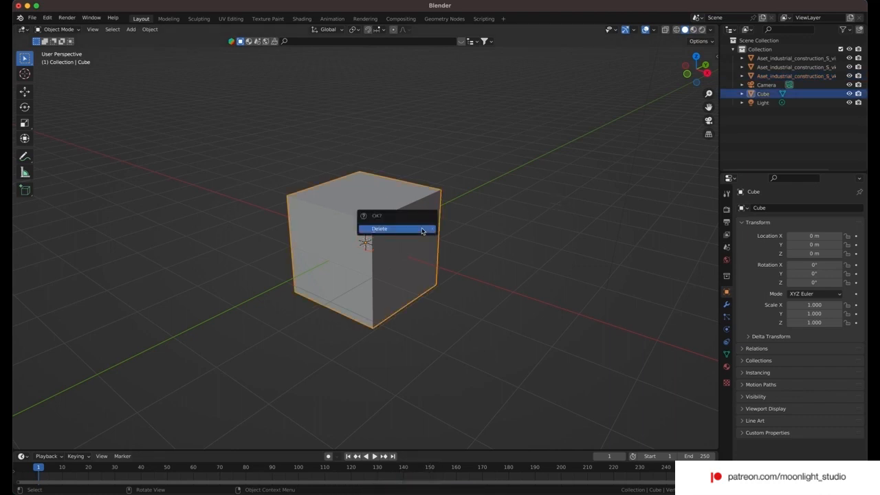
Delete the default cube, then select, reposition and scale the imported cinder blocks down to 0.005
click(395, 228)
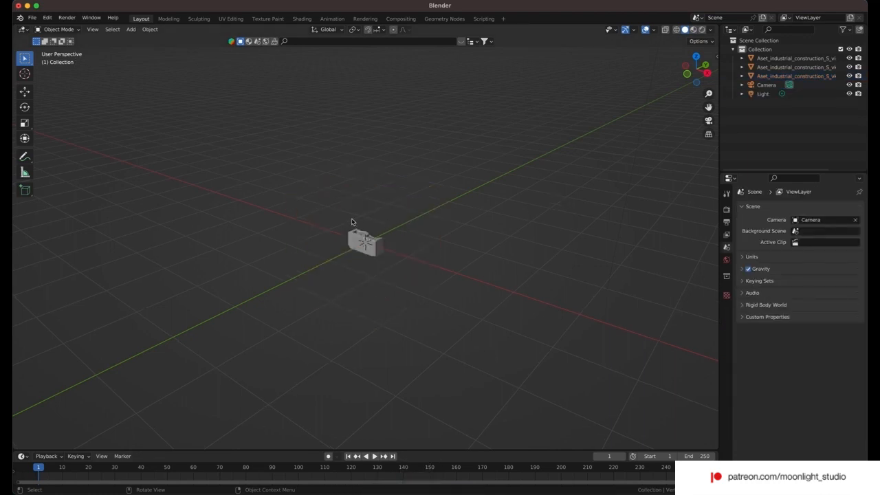
click(364, 244)
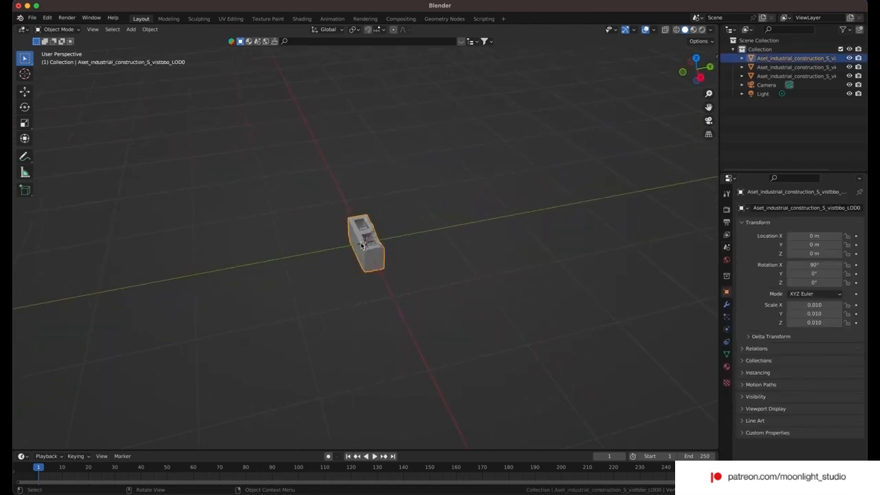
click(18, 90)
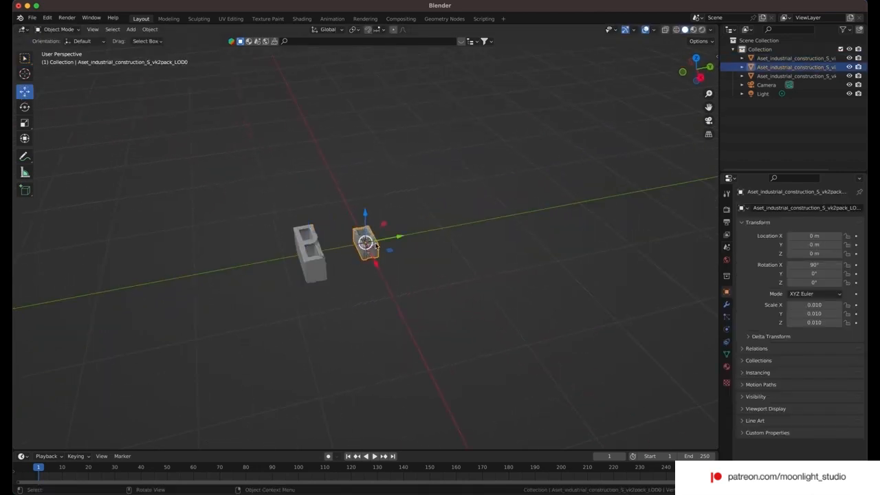
drag(364, 240, 416, 230)
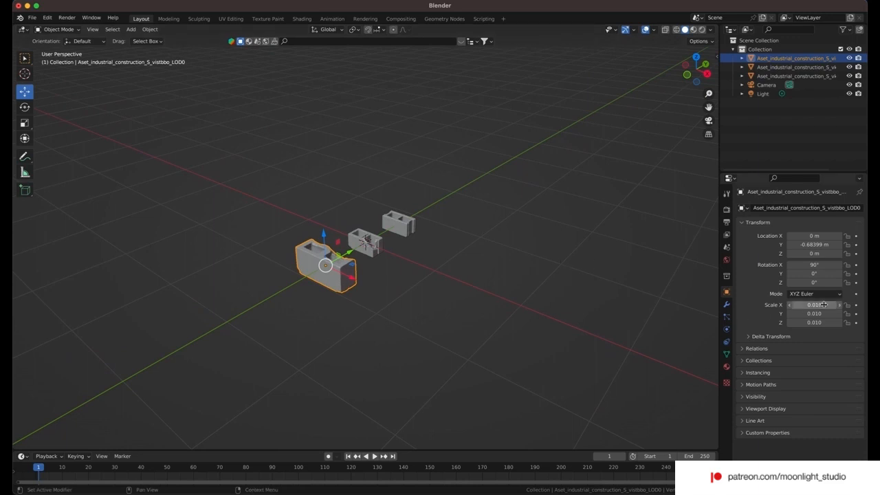
mouse_move(824, 305)
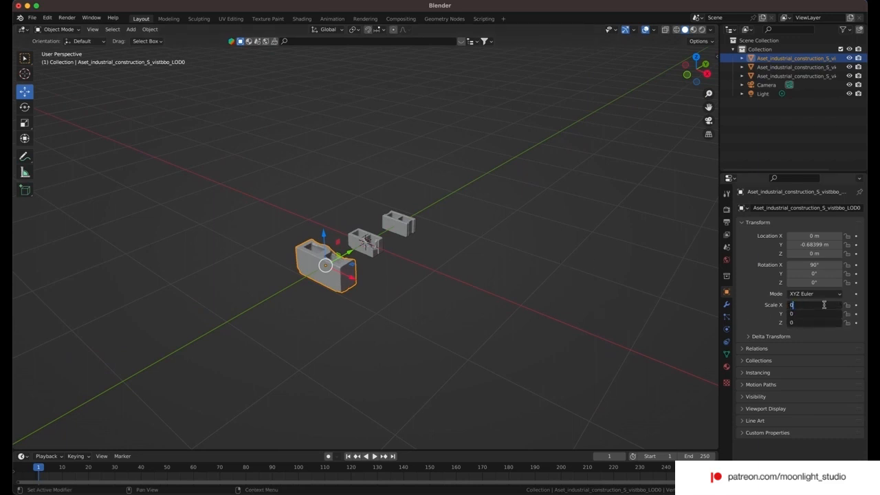
text(0.050)
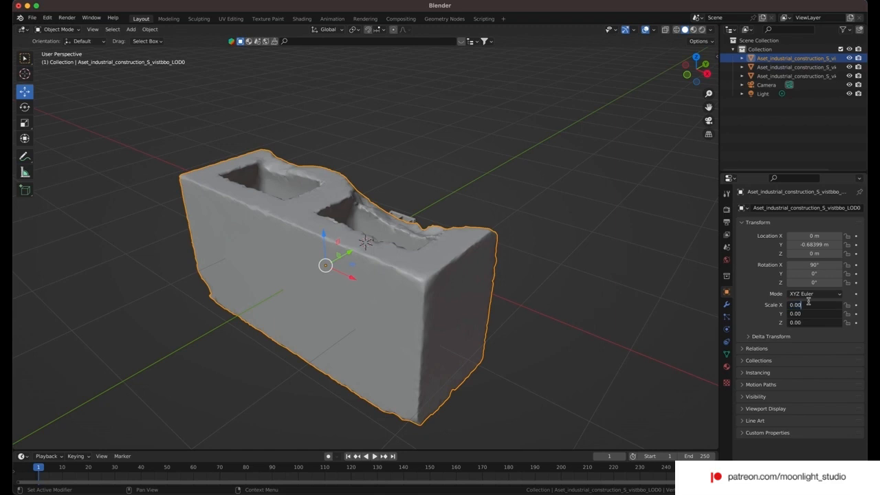
text(0.005)
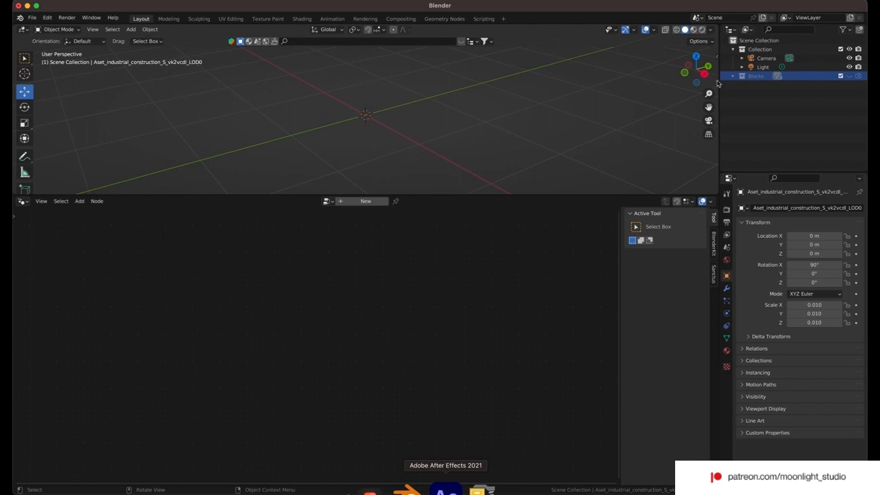
Add a cube mesh and create a new Geometry Nodes group for it
click(128, 29)
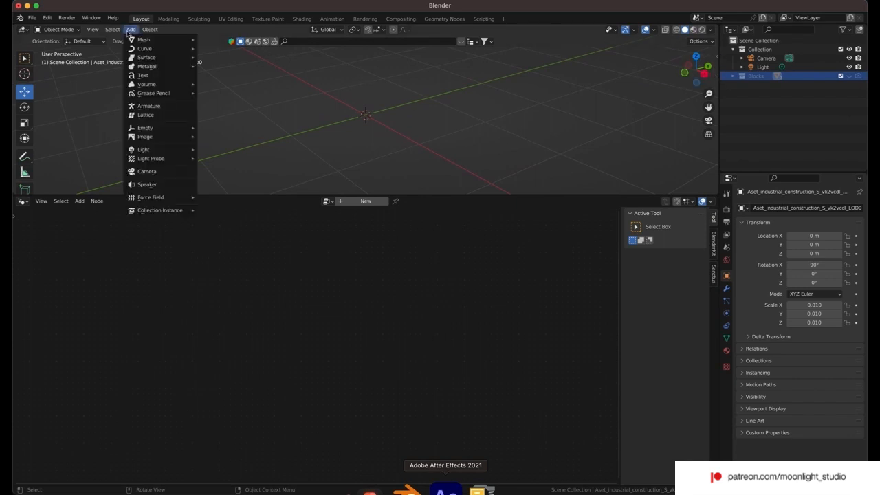
click(141, 46)
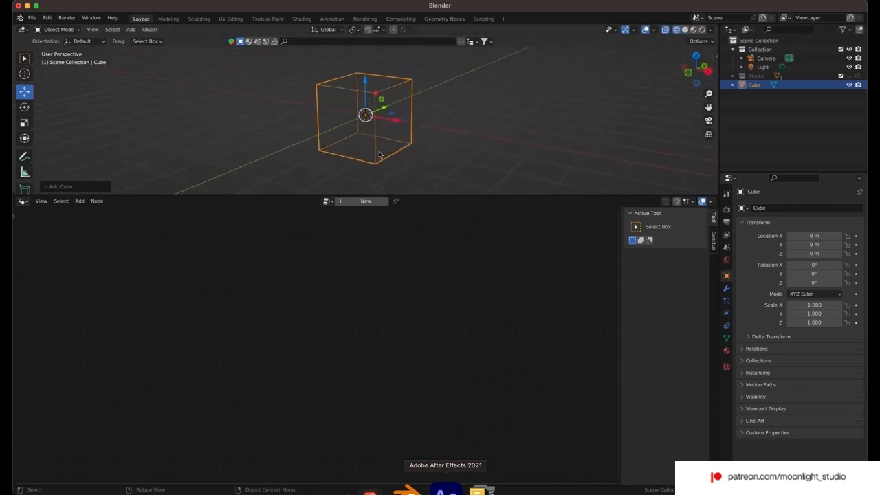
mouse_move(366, 201)
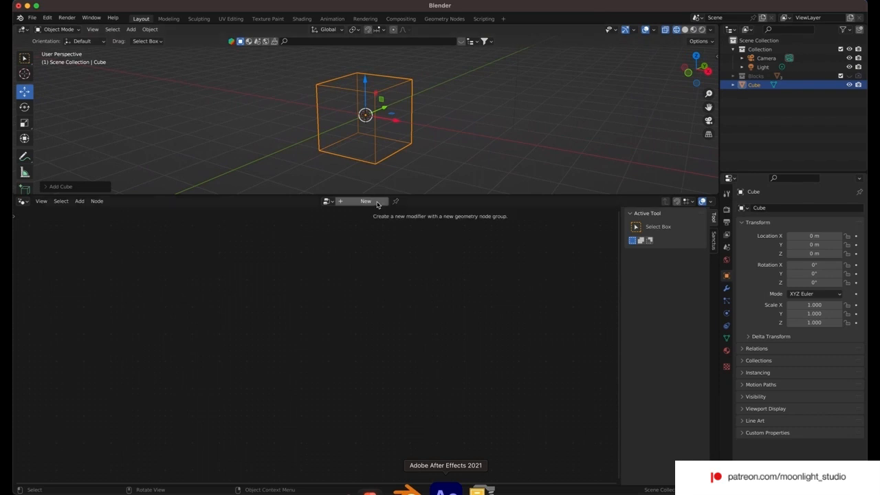
click(365, 201)
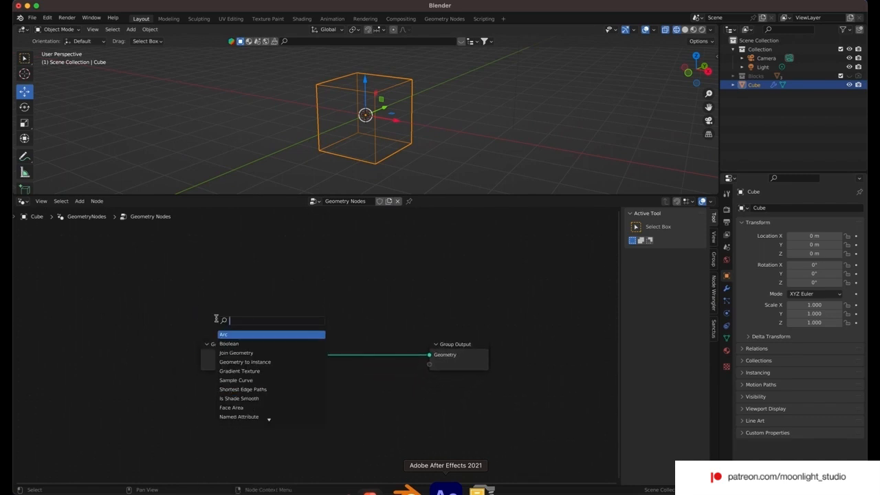
Add Mesh to Volume and Distribute Points in Volume nodes, linking Volume into the distribution
text(mesh to vo)
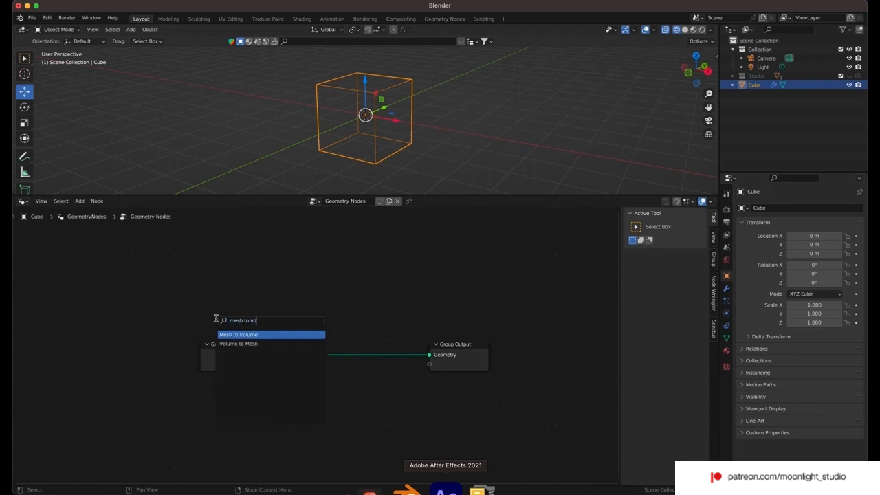
click(238, 334)
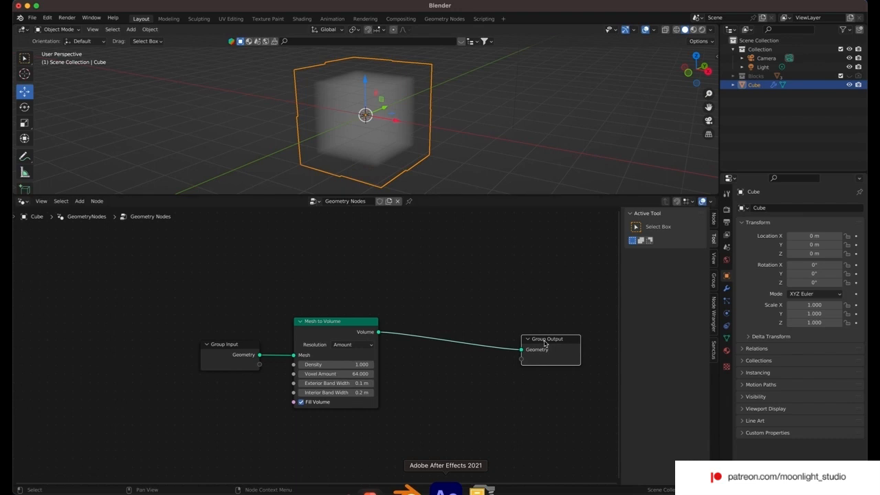
mouse_move(419, 387)
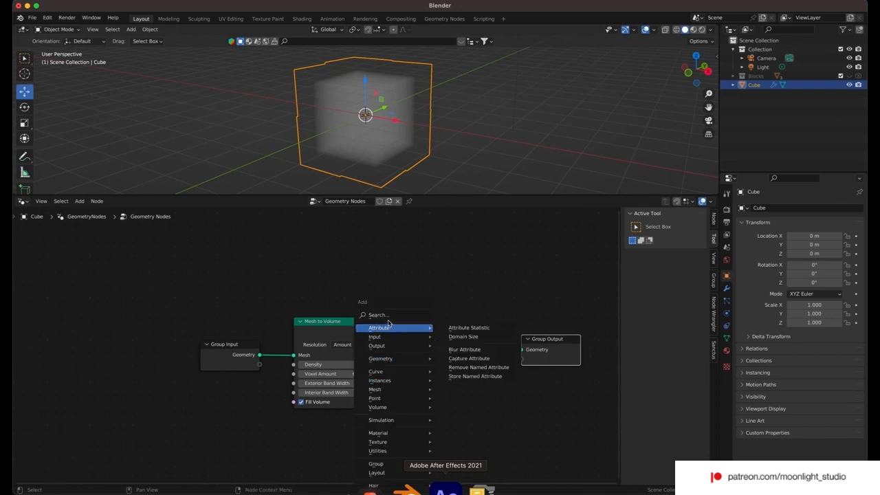
text(points)
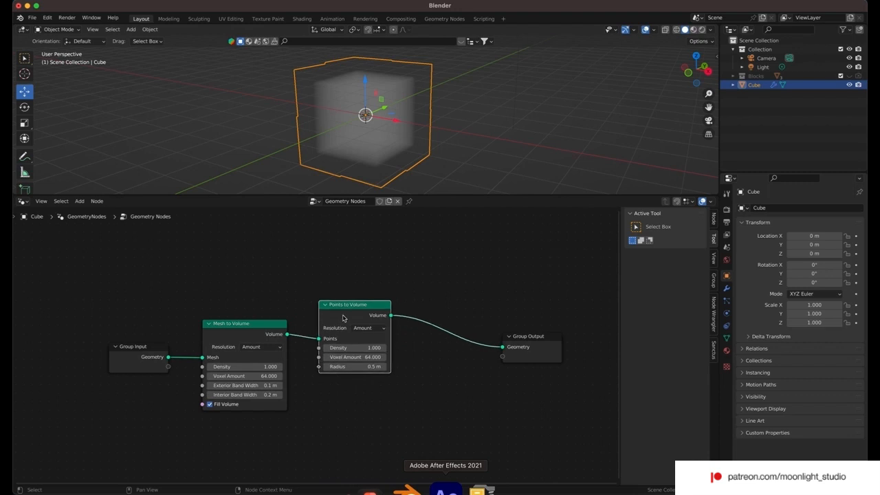
text(instan)
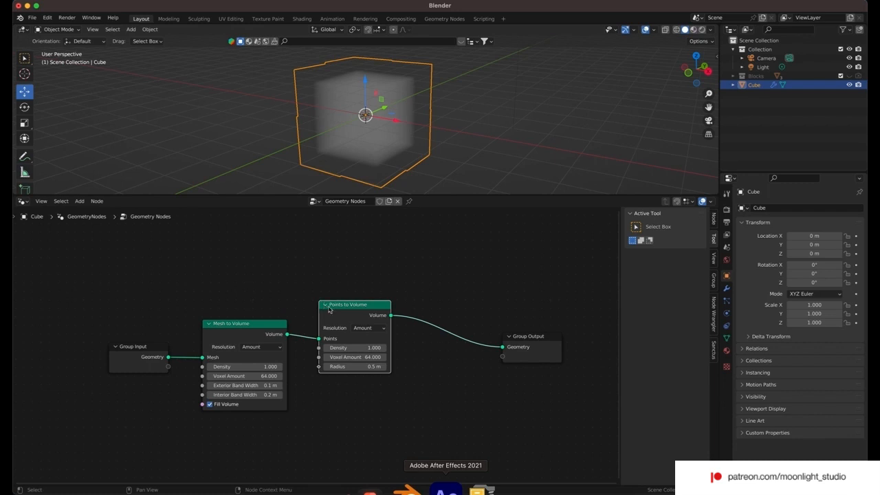
mouse_move(358, 328)
text(points in)
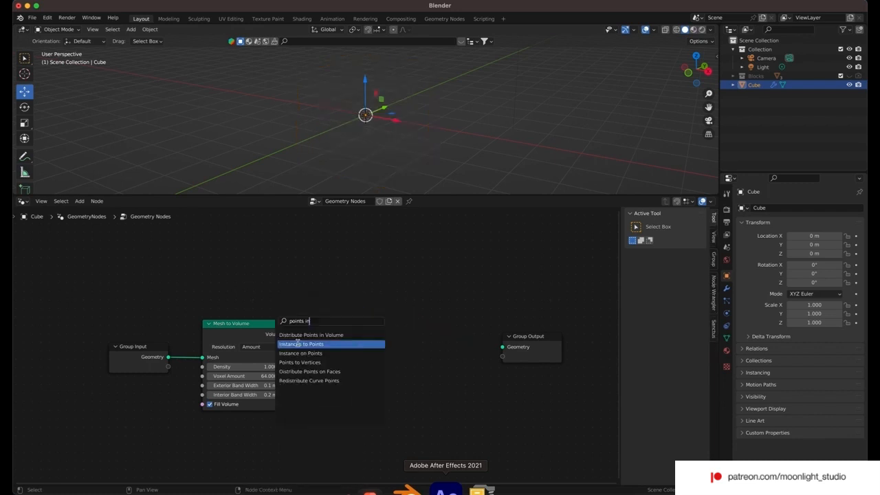
click(303, 335)
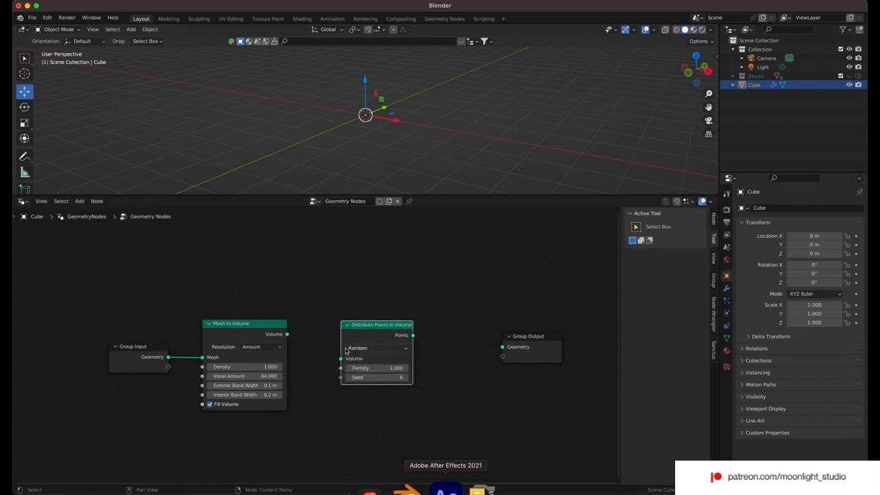
drag(287, 334, 342, 358)
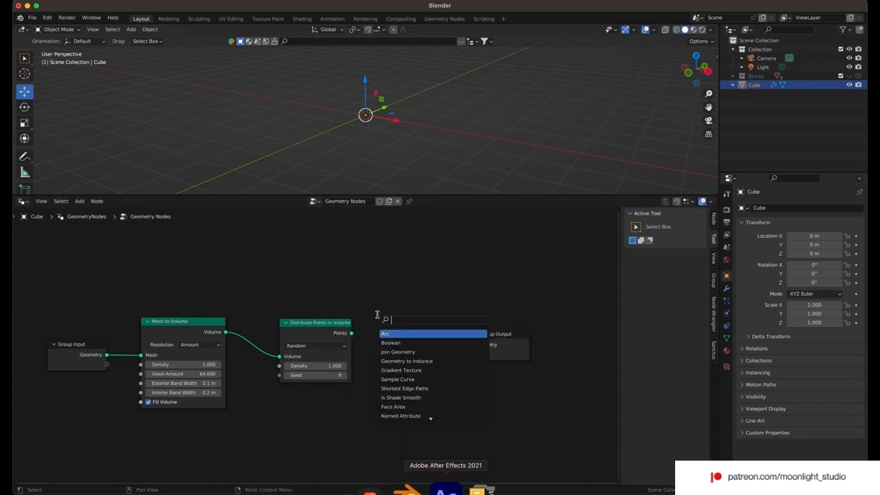
Add an Instance on Points node and bring in the Blocks collection as instances
text(instanc)
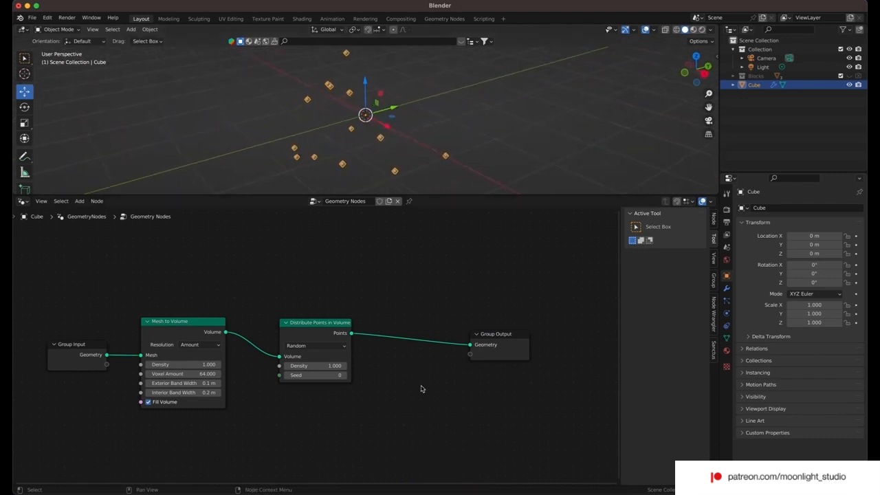
text(instances o)
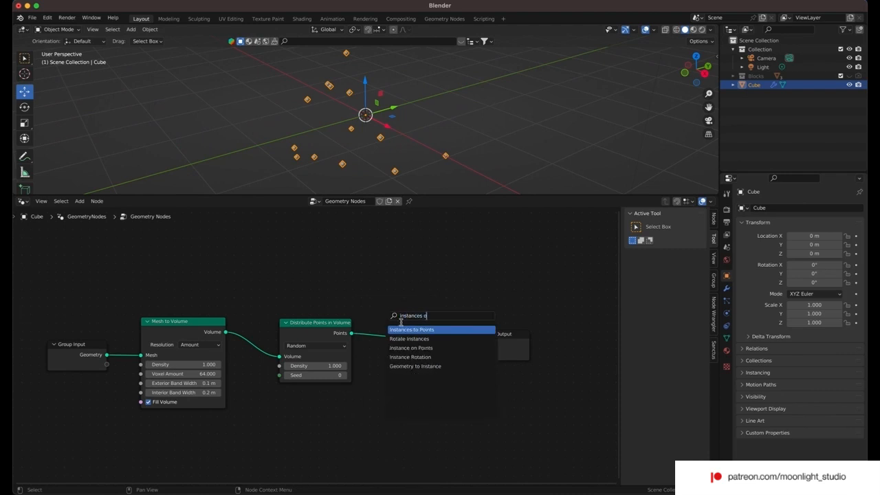
mouse_move(400, 320)
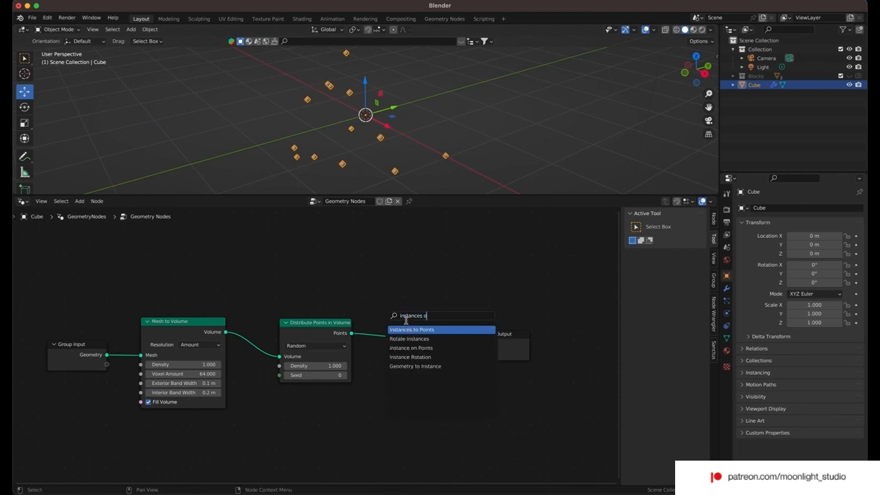
click(411, 329)
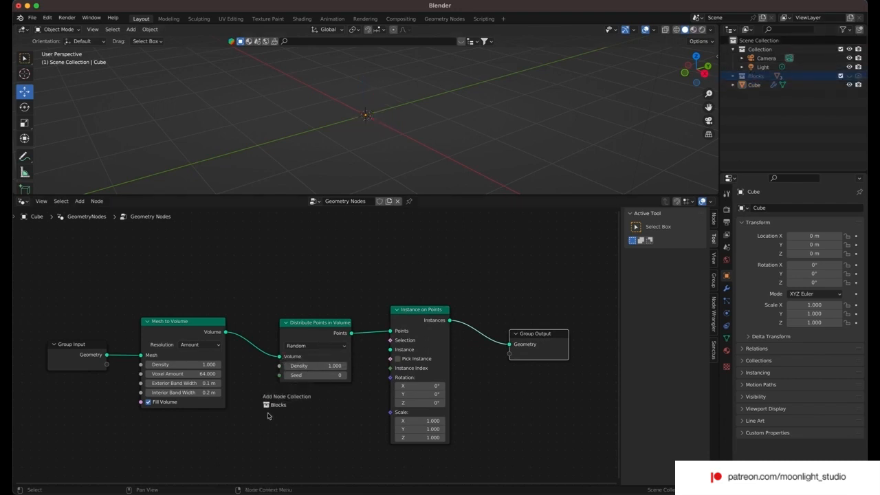
click(276, 405)
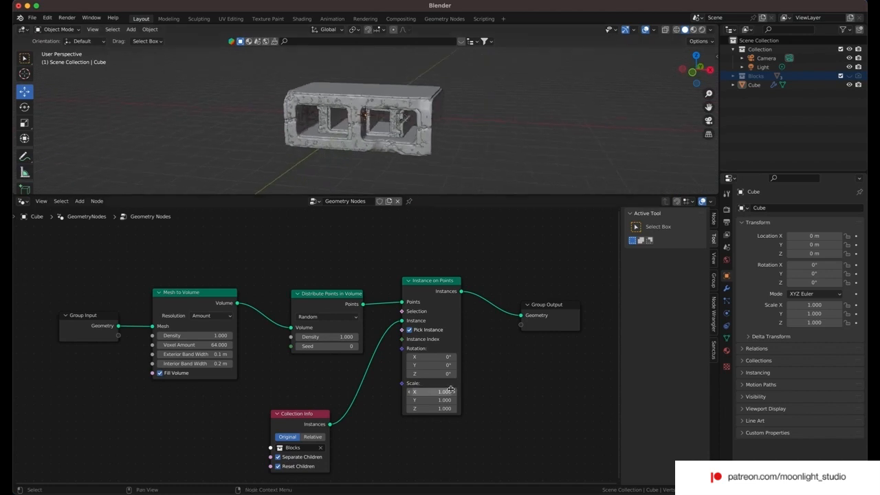
Lower the Instance on Points scale from 0.2 through 0.1 and 0.05 to 0.01
double_click(431, 391)
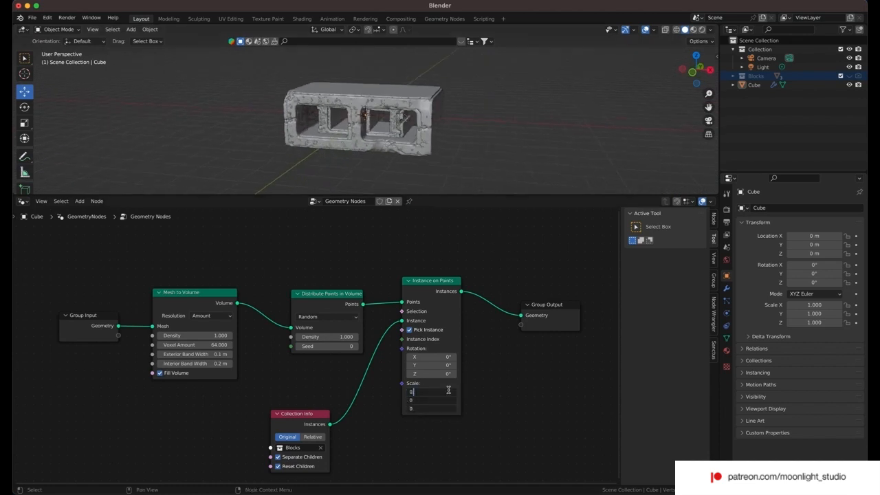
text(0.200)
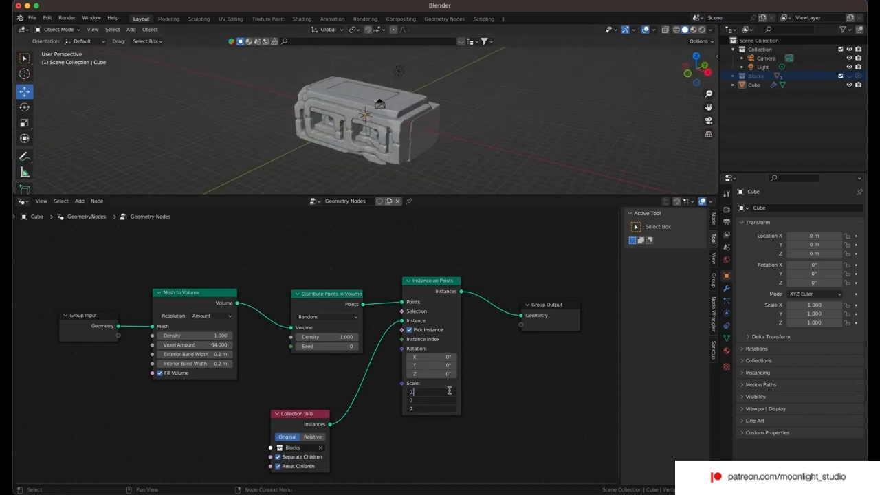
text(0.1)
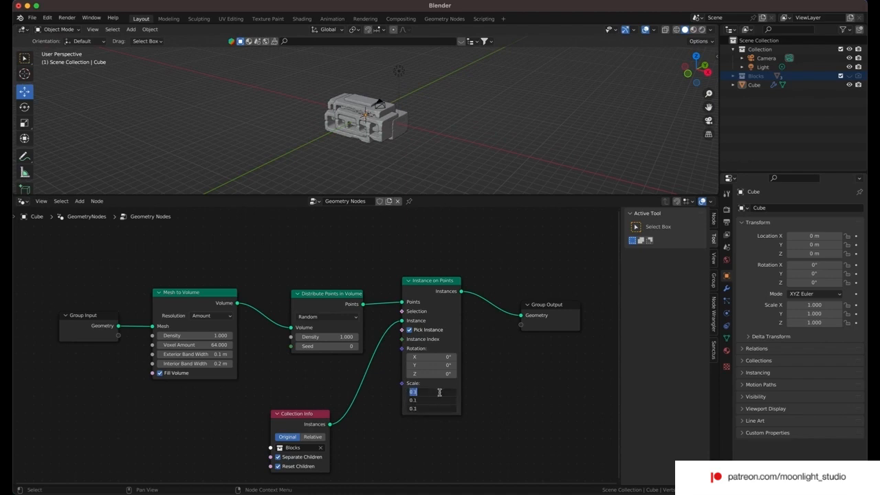
text(0.050)
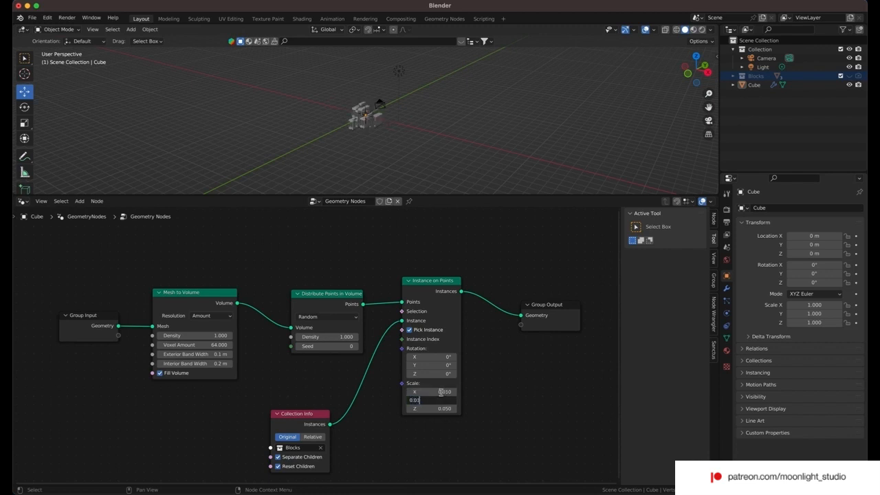
text(0.010)
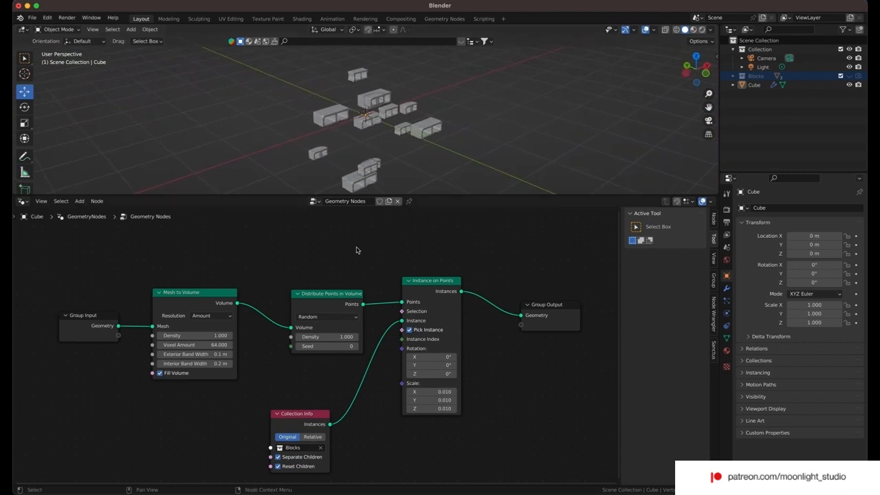
mouse_move(340, 243)
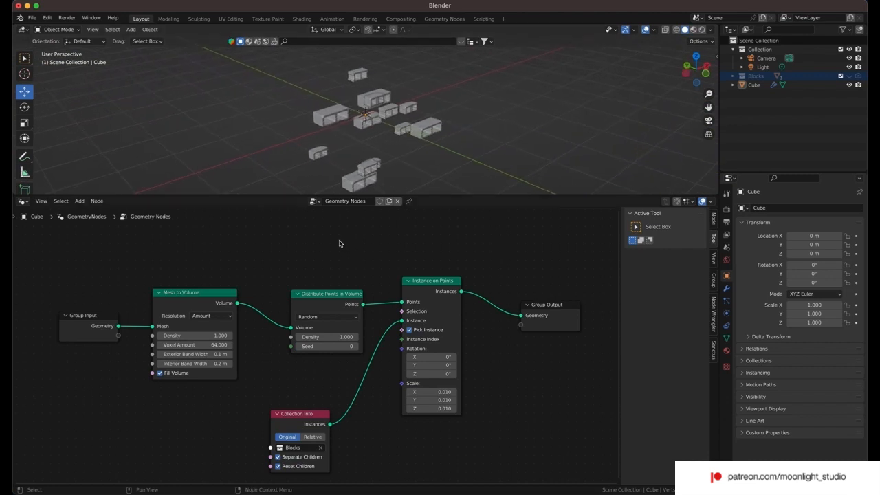
mouse_move(392, 435)
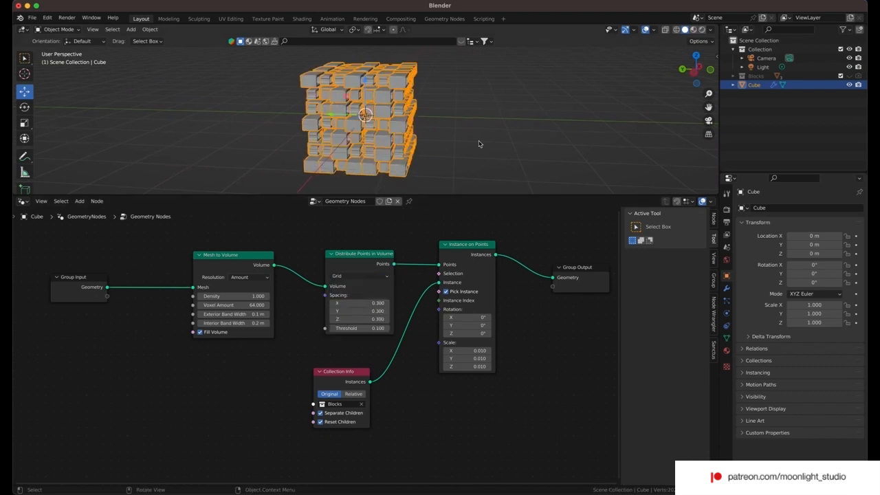
Switch points to Grid mode, set instance scale 0.005, and edit the grid spacing values
drag(480, 144, 464, 221)
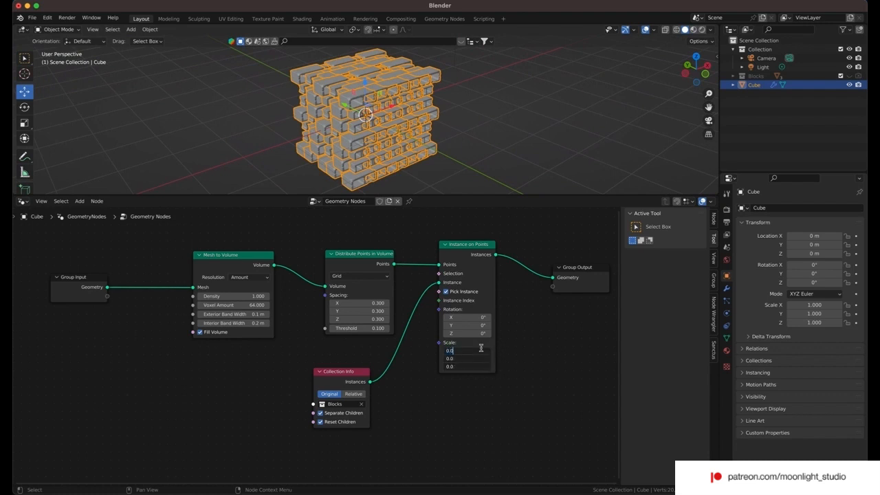
text(0.005)
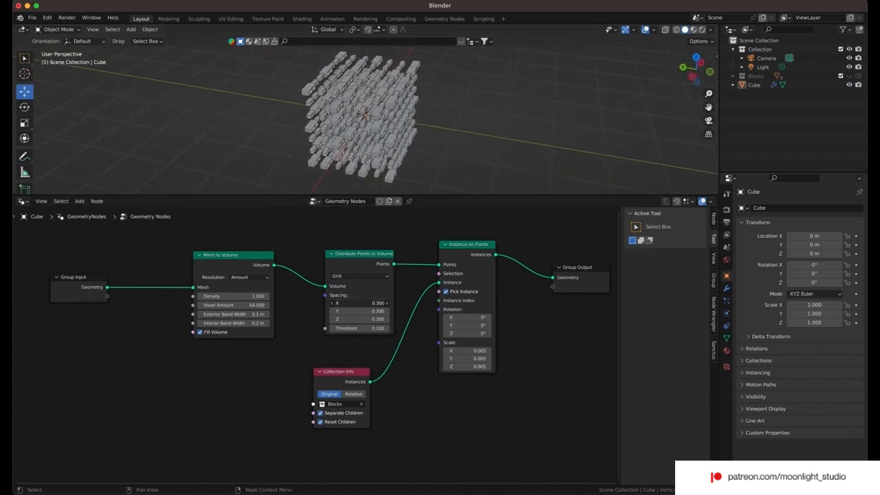
click(358, 302)
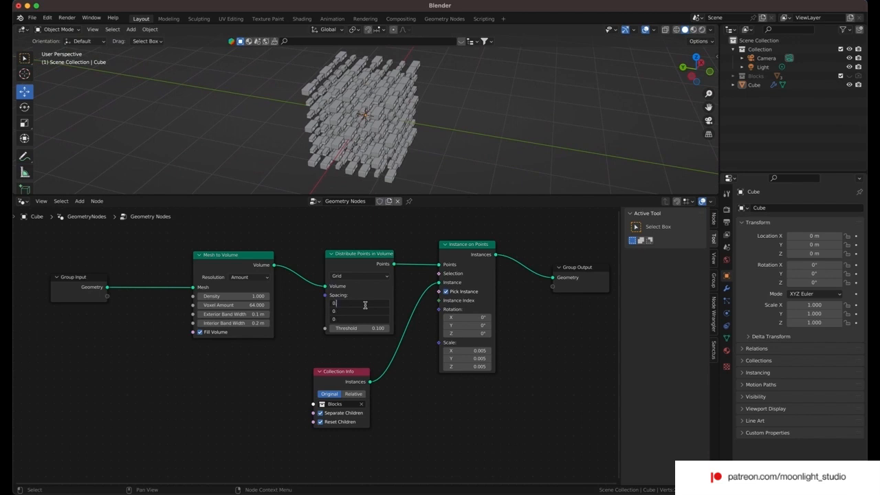
text(0.400)
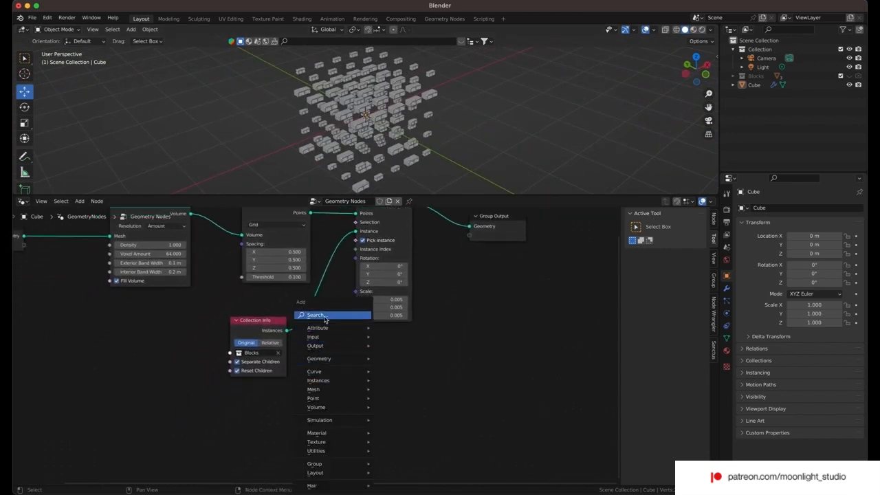
Add a Random Value node with Max 8 driving the Instance Index
click(315, 315)
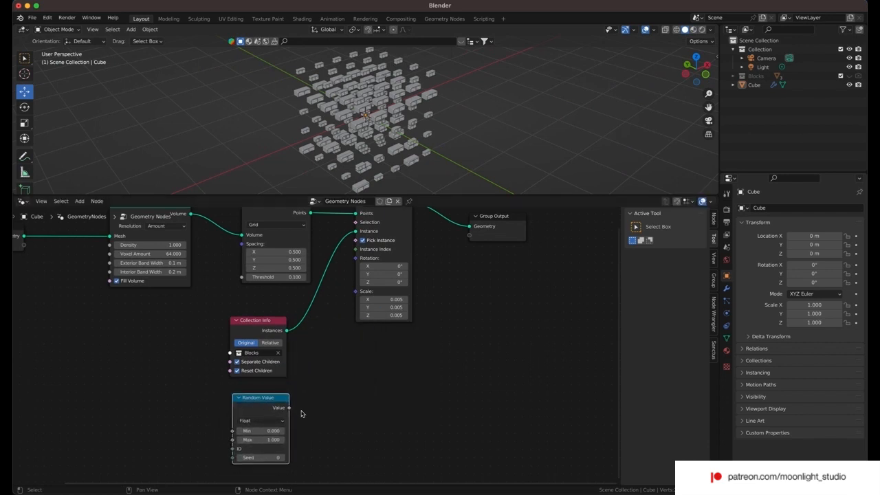
drag(290, 408, 326, 317)
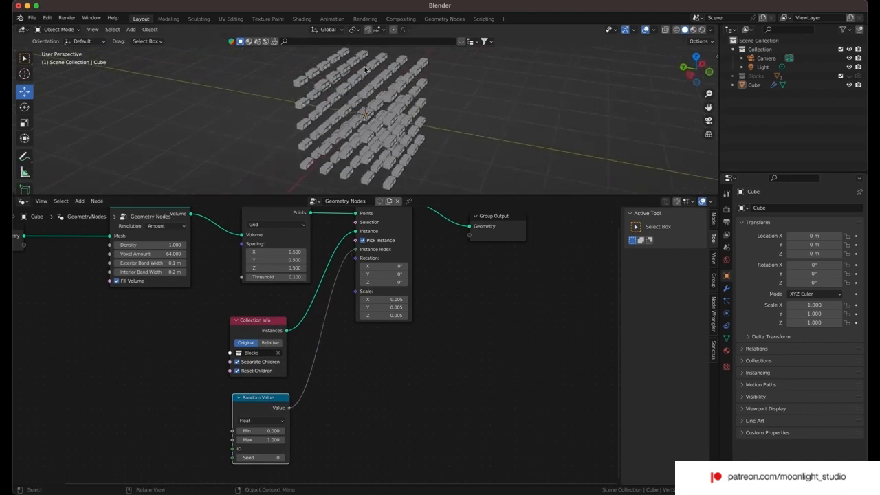
drag(273, 439, 289, 440)
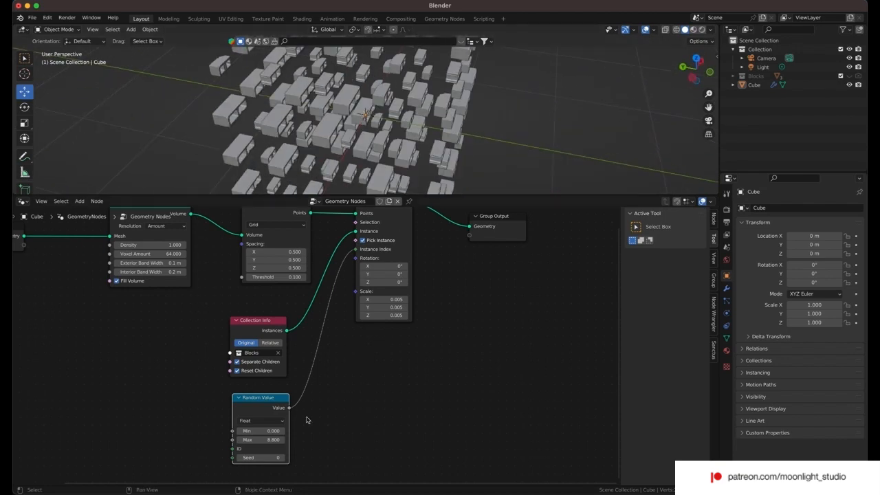
drag(269, 440, 289, 440)
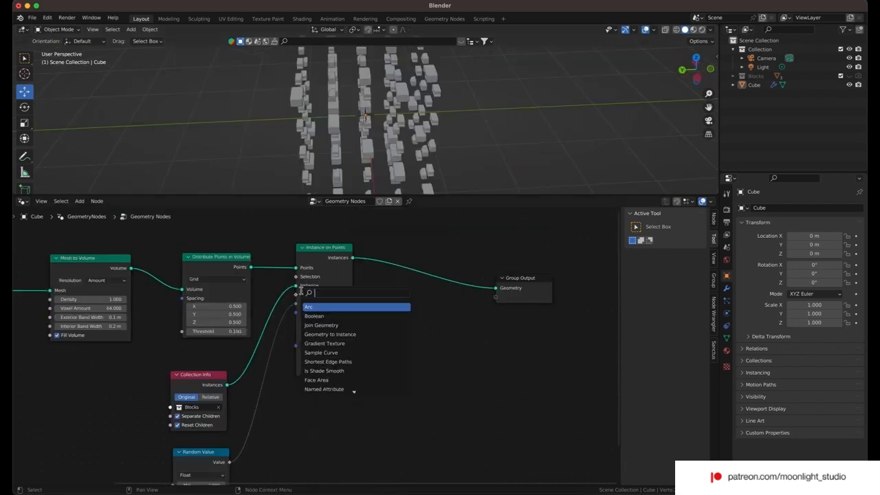
Add a Rotate Instances node after Instance on Points, fed by a second Random Value node
text(ran)
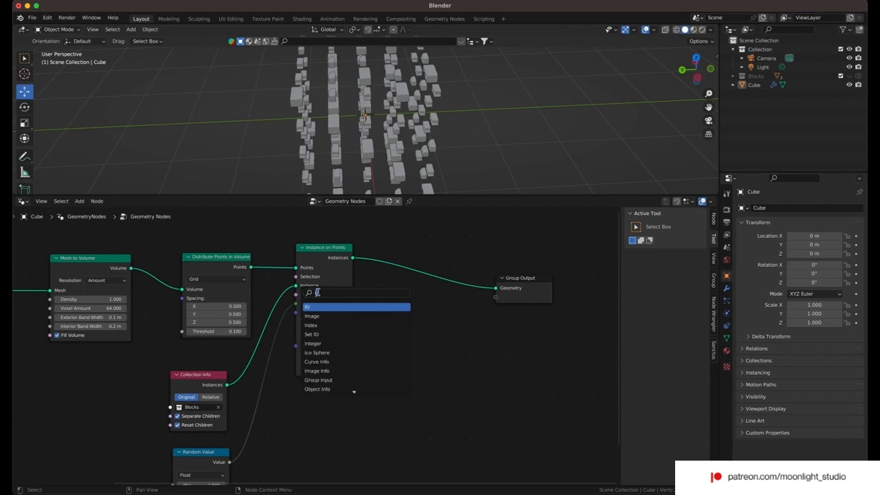
text(inst)
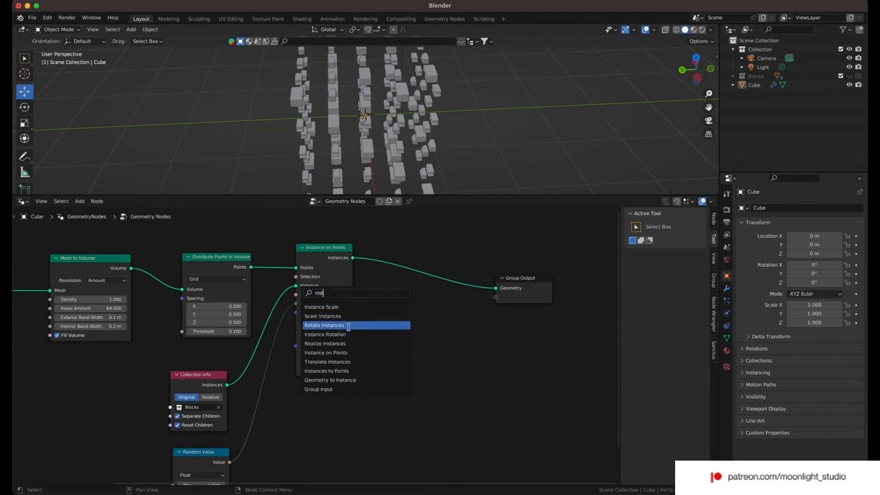
click(325, 334)
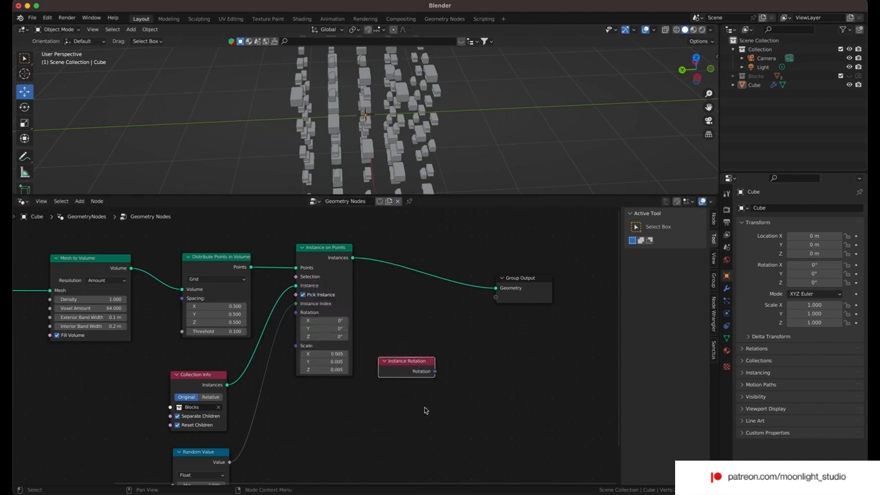
click(424, 407)
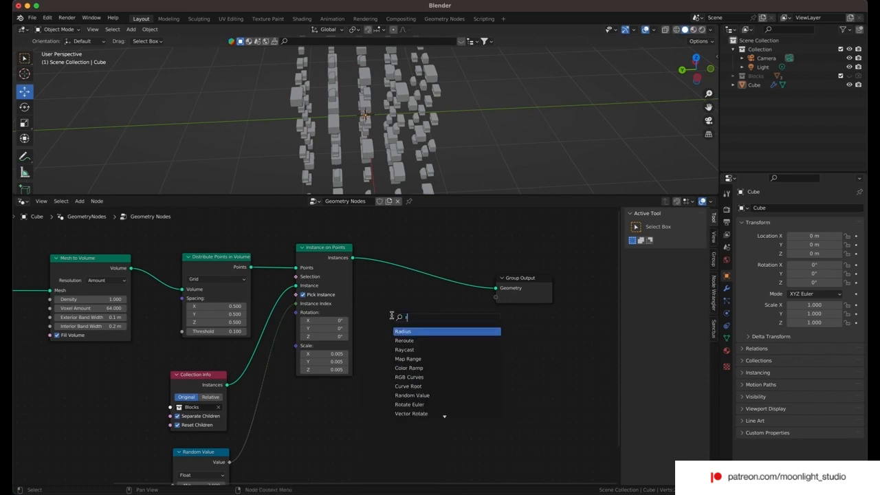
text(rot)
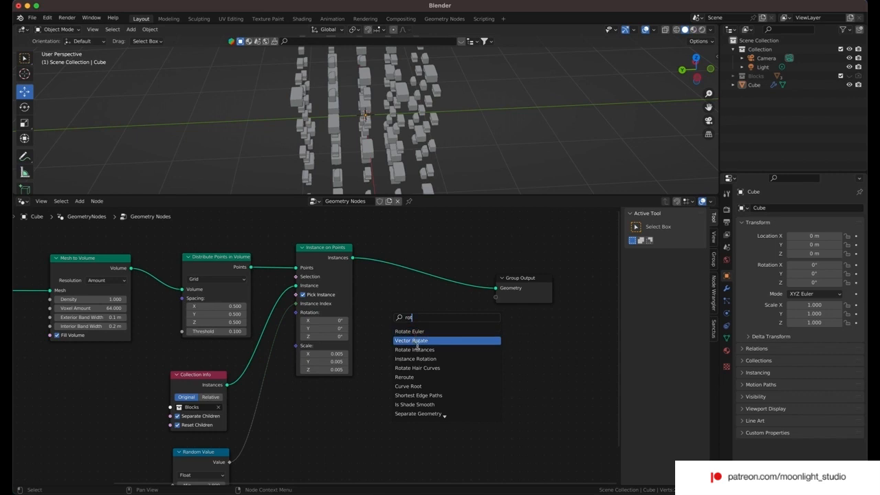
click(411, 341)
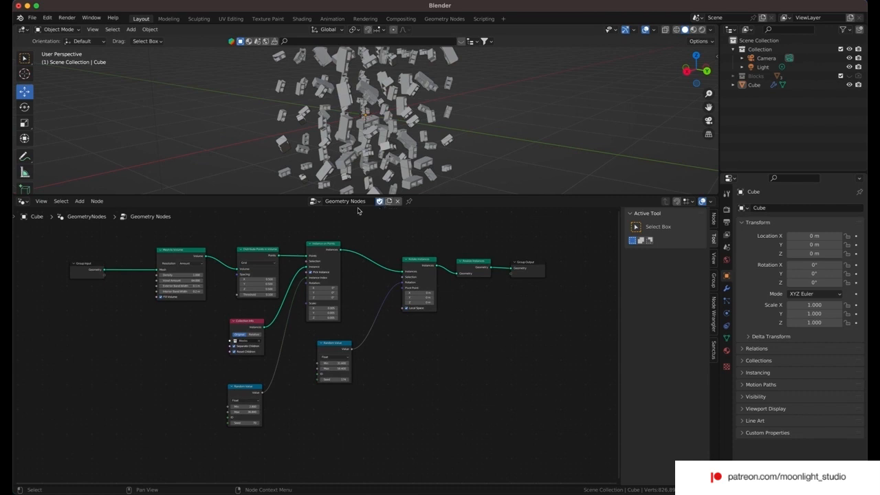
Rename the node group to 'Array Modifier'
double_click(344, 201)
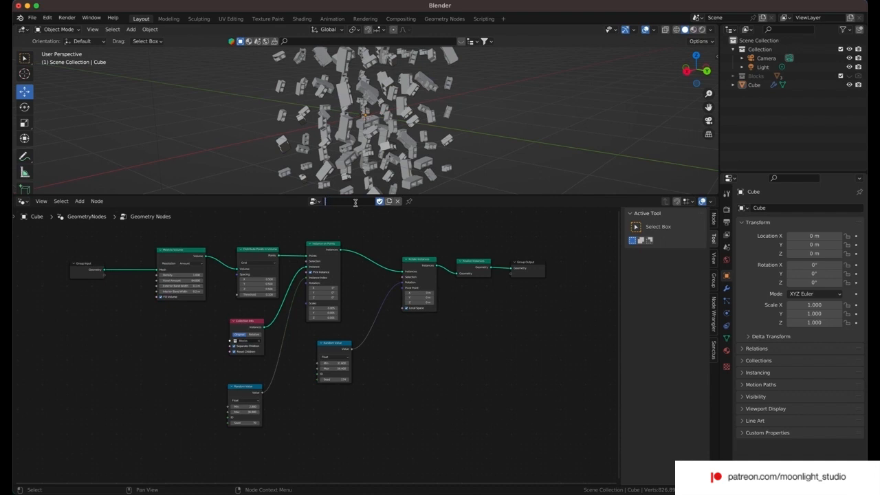
text(Array Modifier)
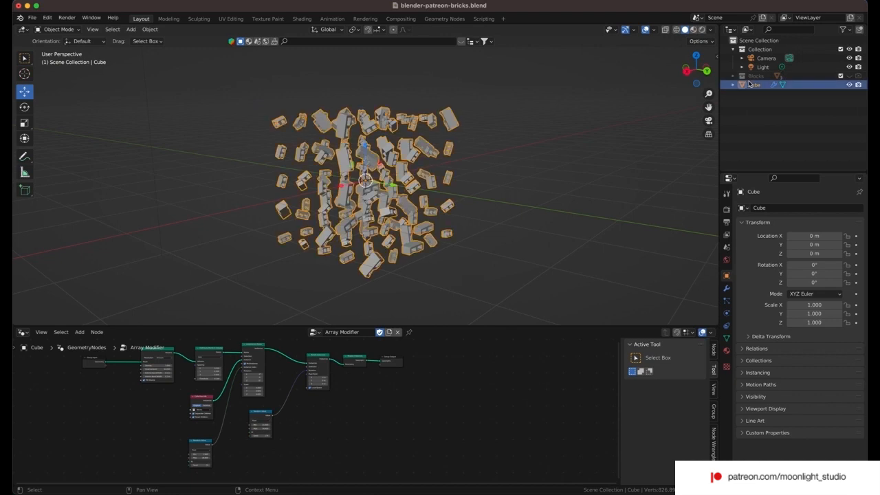
Apply the Cube's modifier, then separate its mesh by loose parts into individual blocks
click(851, 222)
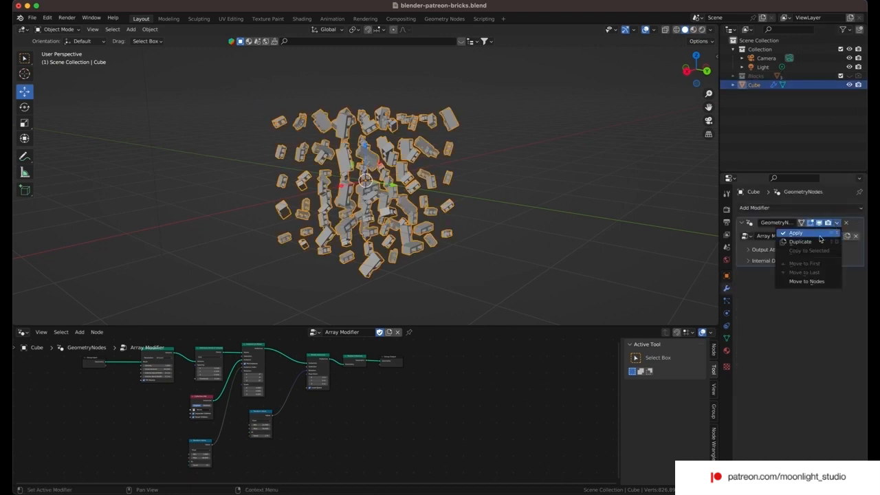
click(788, 233)
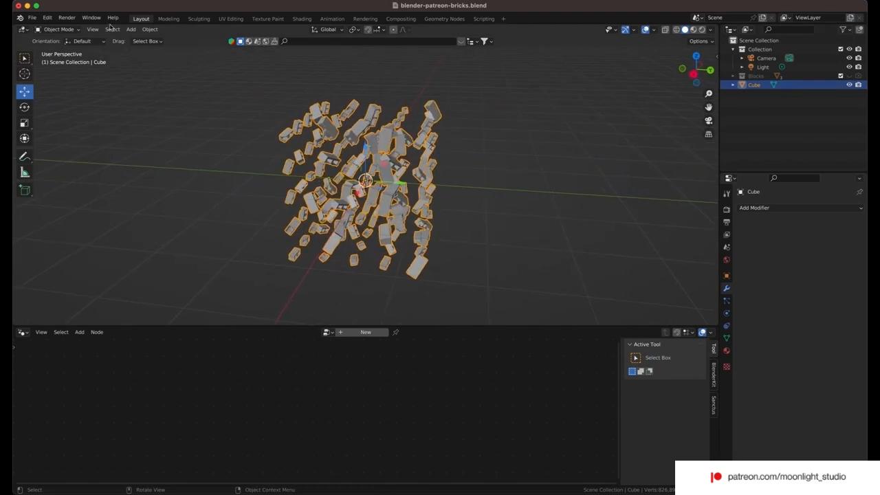
click(57, 29)
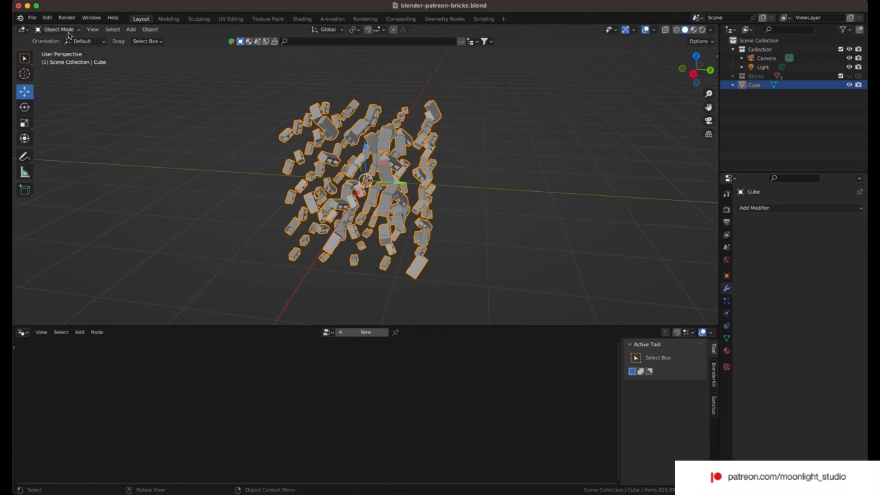
click(61, 30)
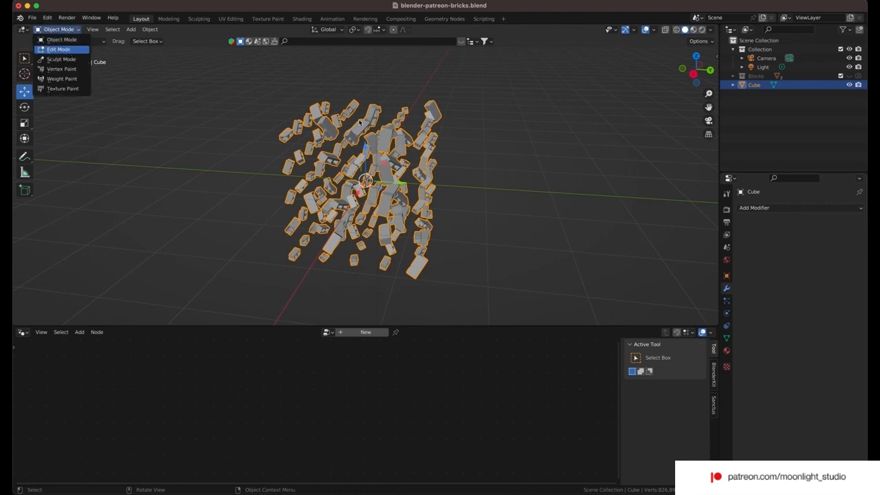
click(57, 49)
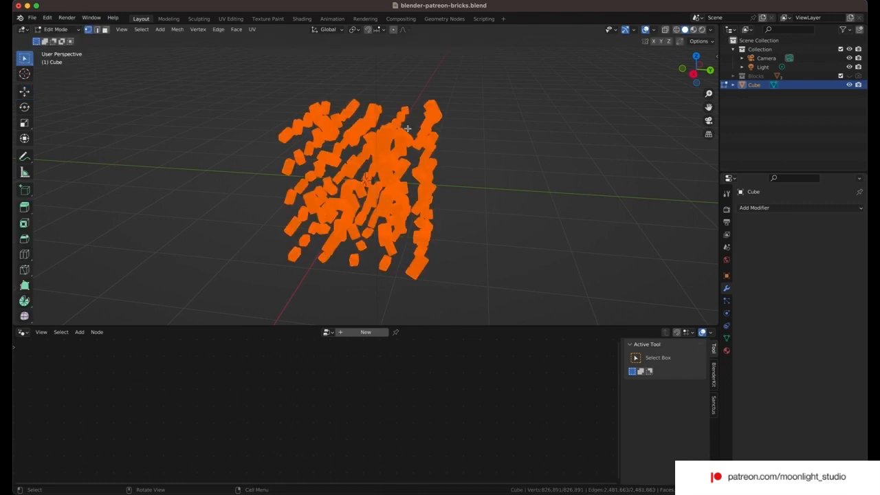
right_click(408, 128)
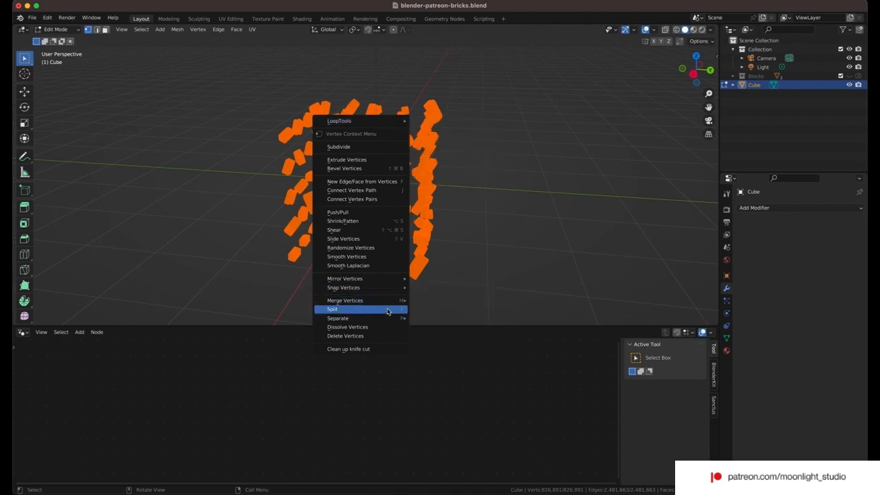
mouse_move(338, 317)
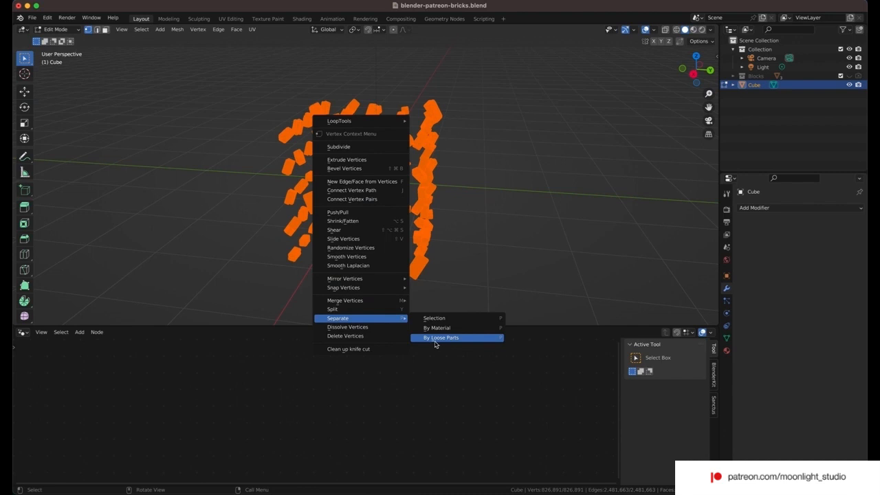
click(443, 338)
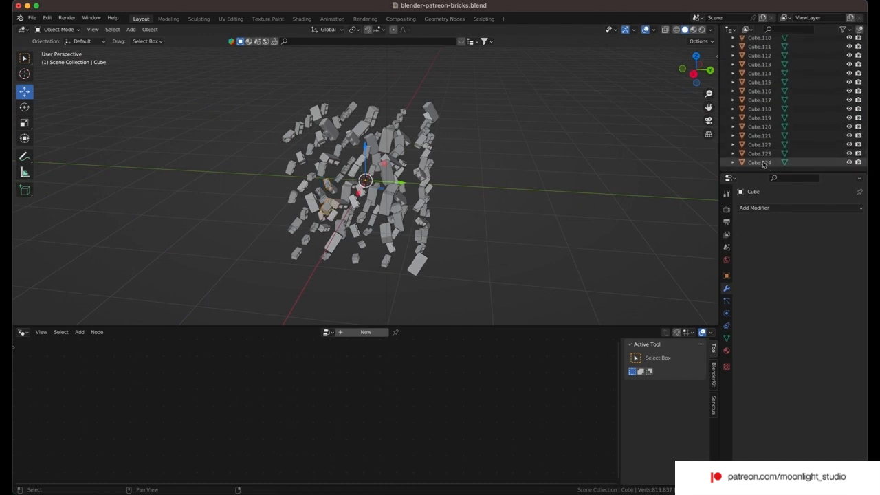
Add active rigid bodies to the separated cubes, rename their collection Instances, and show the Timeline
click(149, 29)
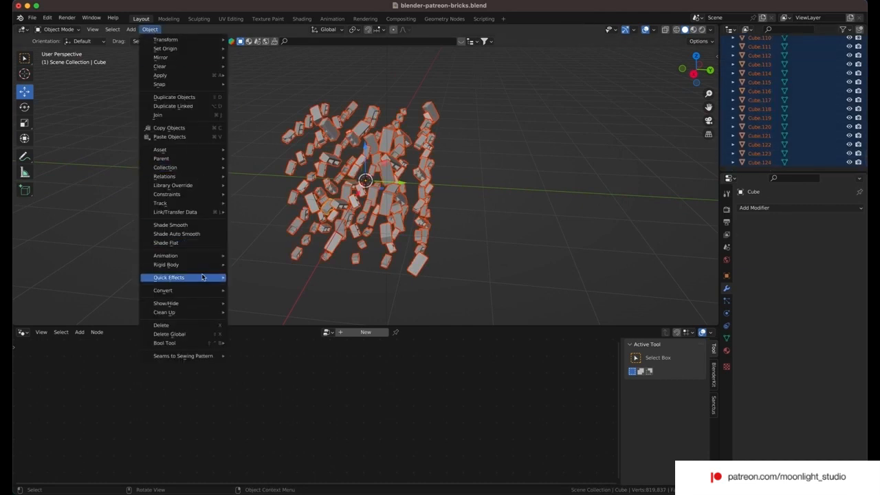
mouse_move(174, 96)
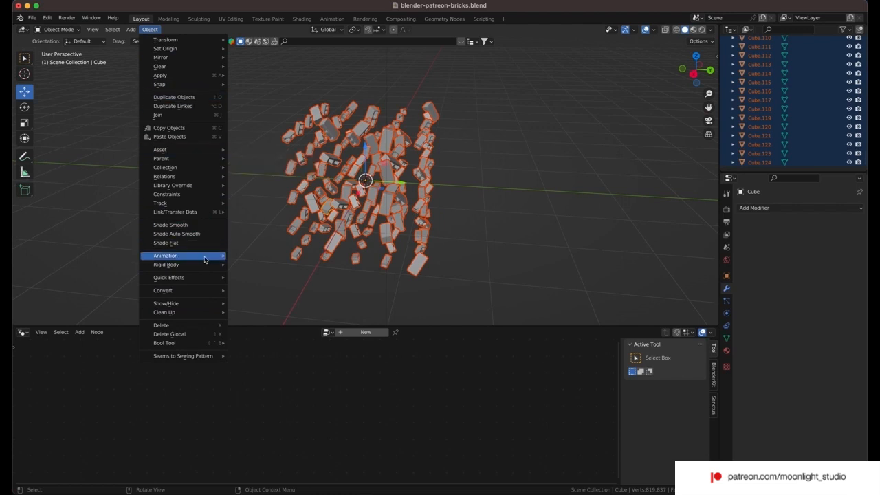
mouse_move(165, 265)
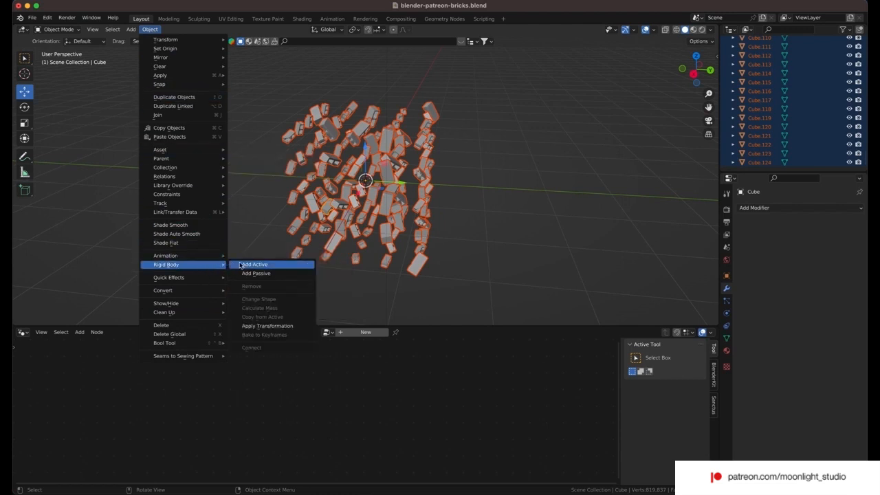
click(254, 264)
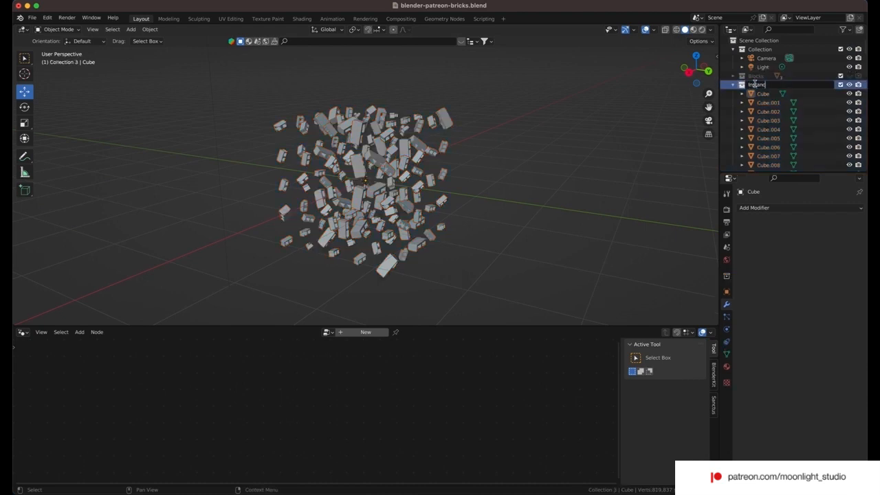
key(Return)
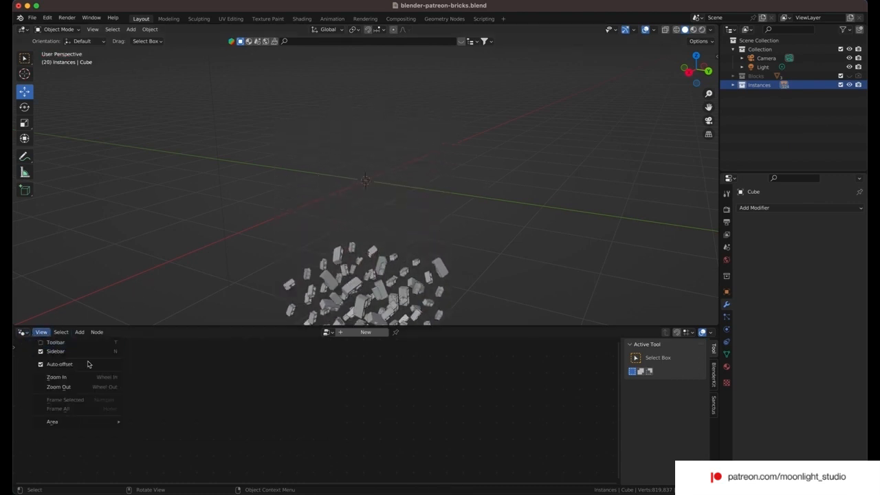
mouse_move(25, 332)
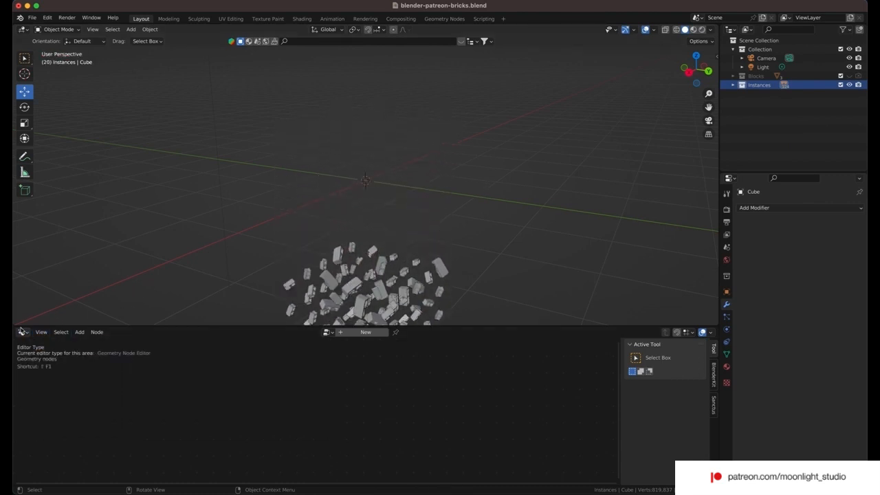
click(25, 332)
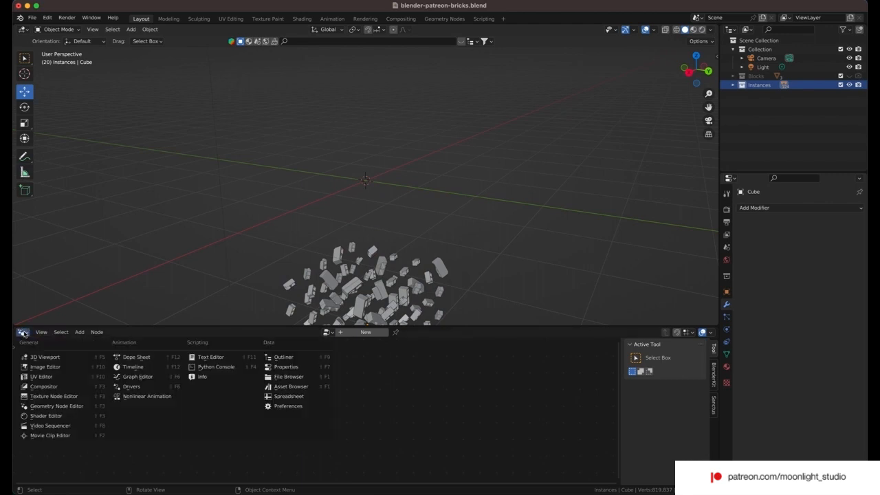
click(135, 366)
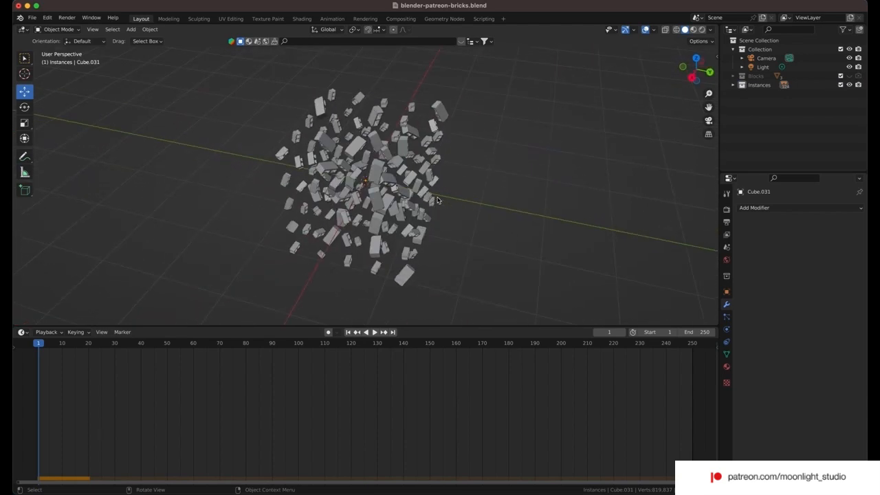
Add a UV sphere and scale it down at the cluster's centre
click(129, 30)
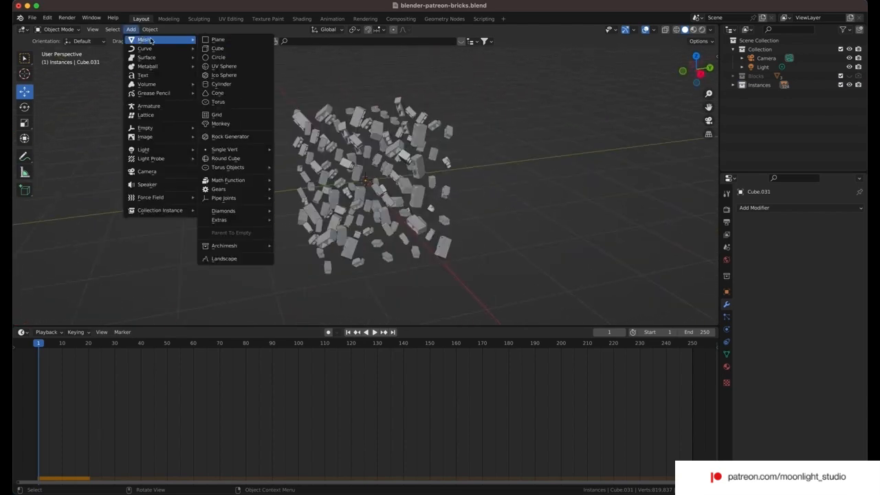
mouse_move(224, 66)
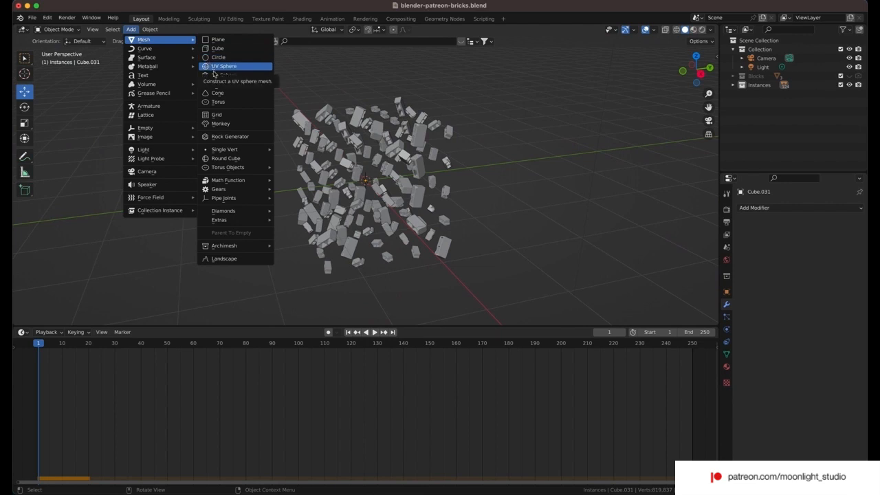
click(222, 67)
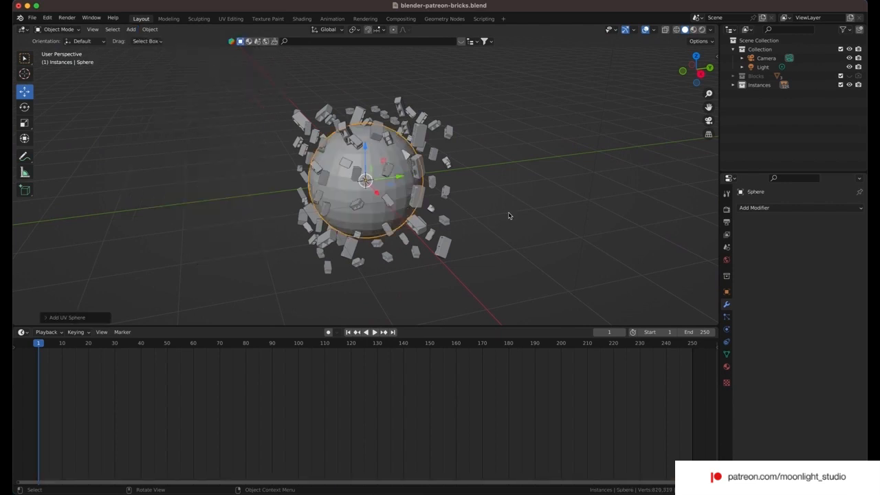
key(s)
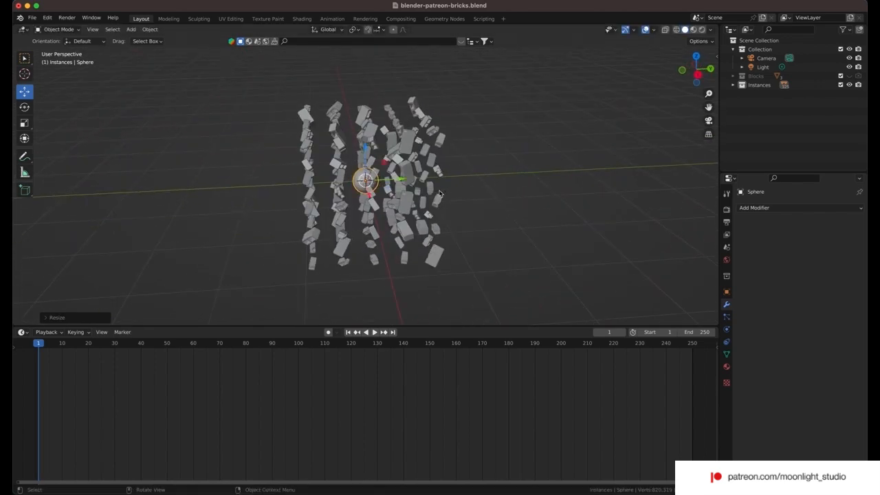
click(727, 318)
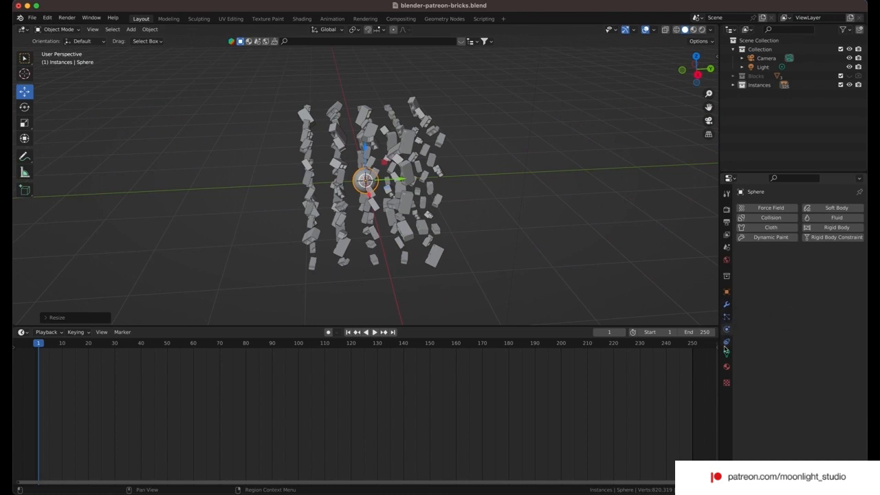
Give the sphere a rigid body and a force field with strength -500
click(828, 227)
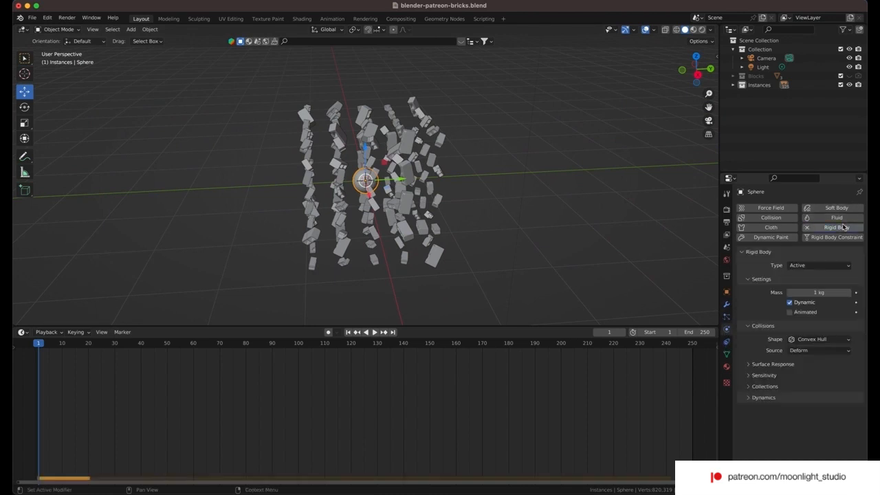
click(748, 253)
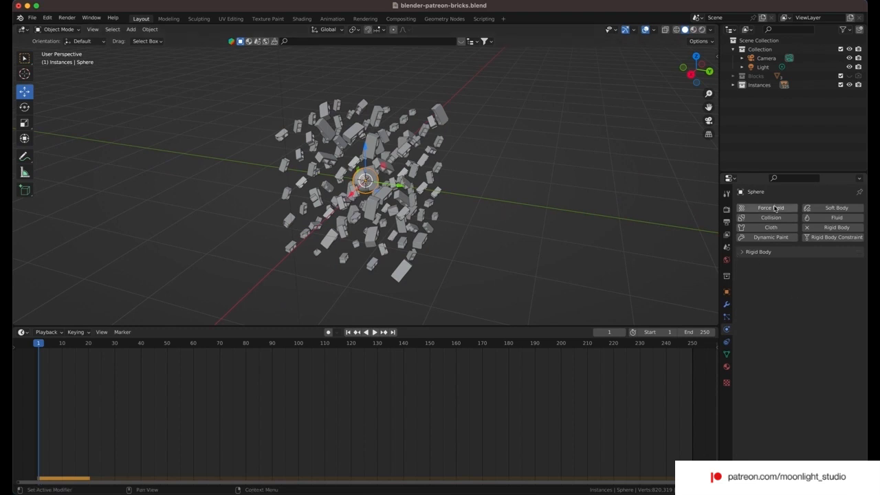
click(772, 208)
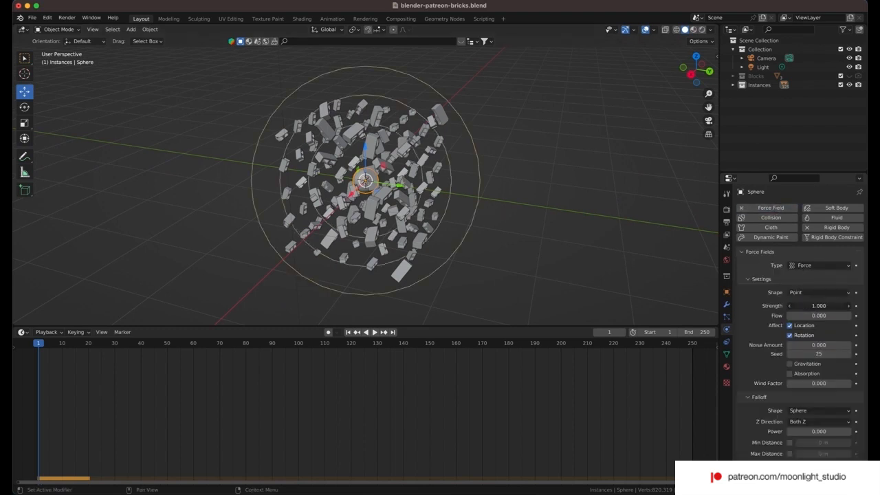
click(820, 304)
text(-500.000)
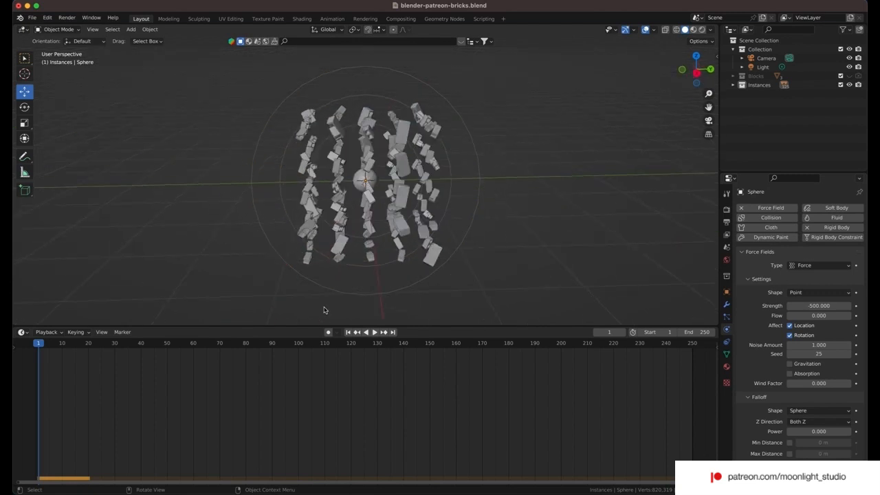
Test-play the simulation, then change the sphere's rigid body collision shape
click(373, 333)
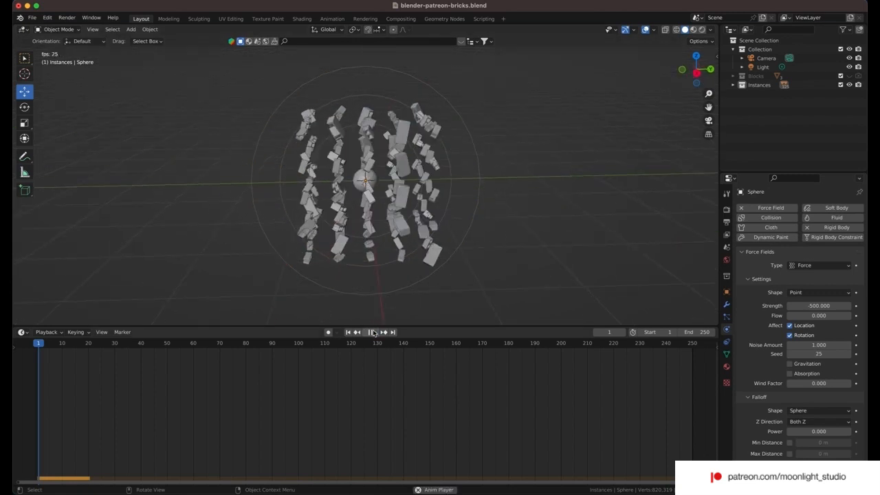
click(377, 331)
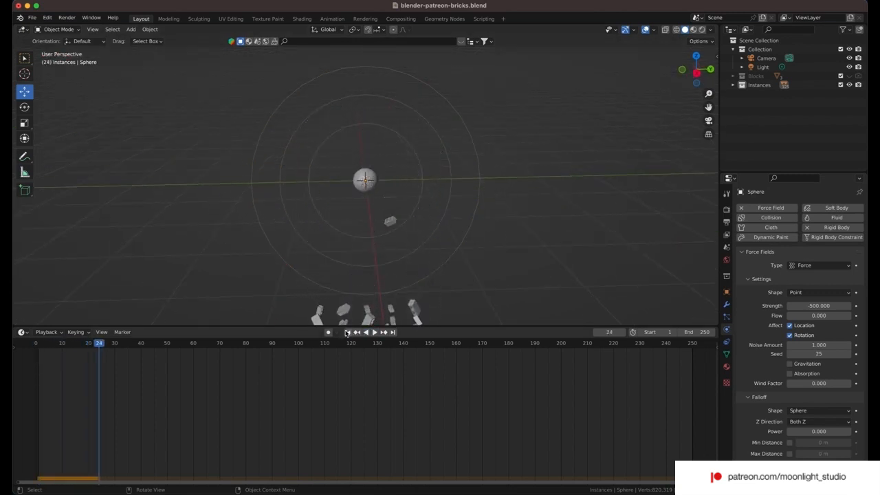
click(347, 332)
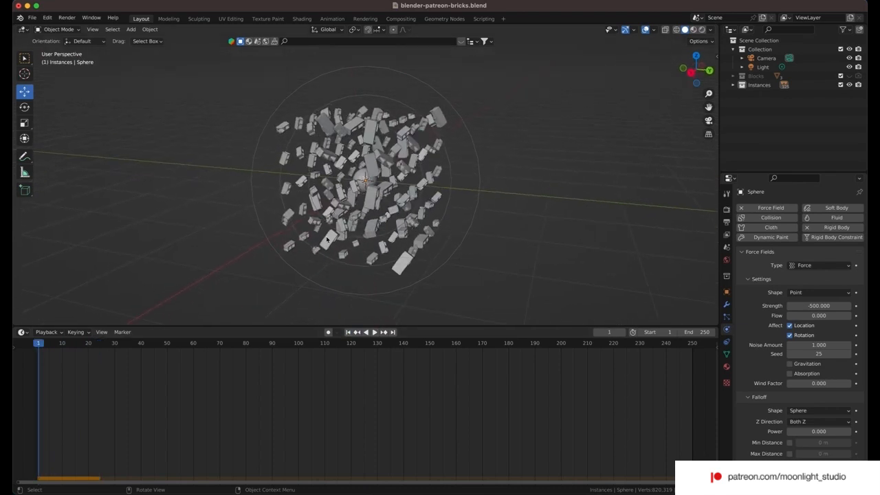
click(383, 332)
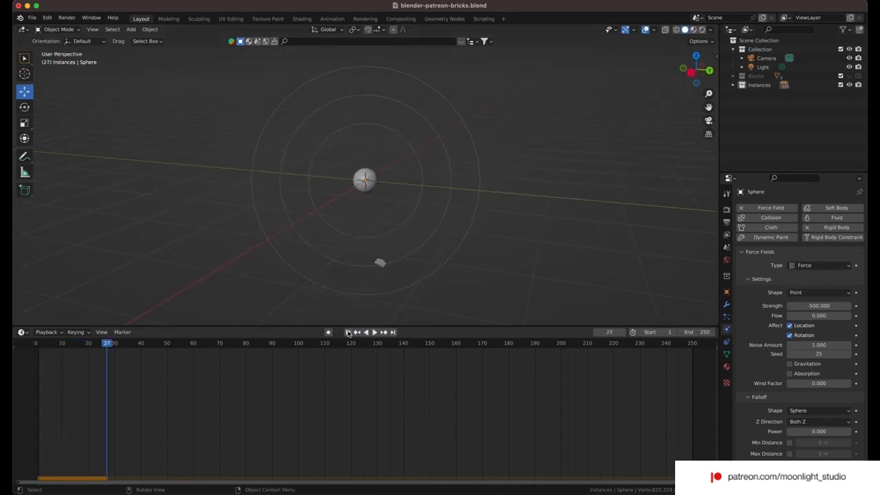
click(349, 332)
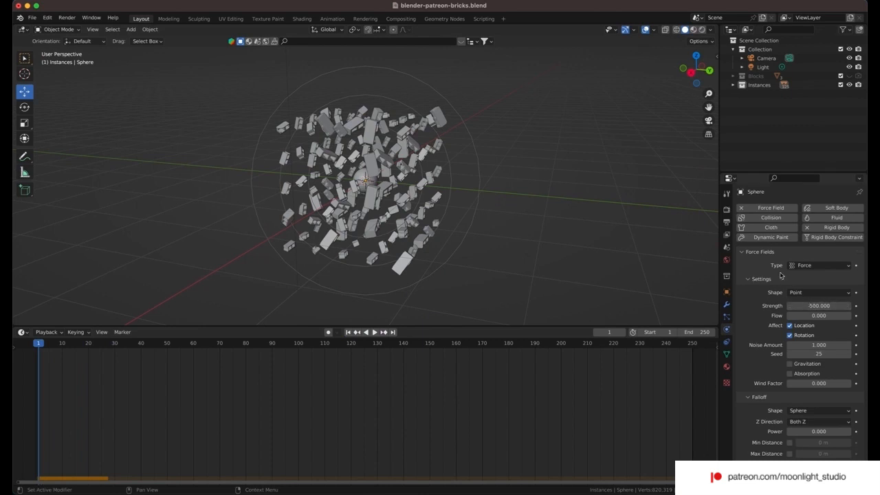
click(829, 228)
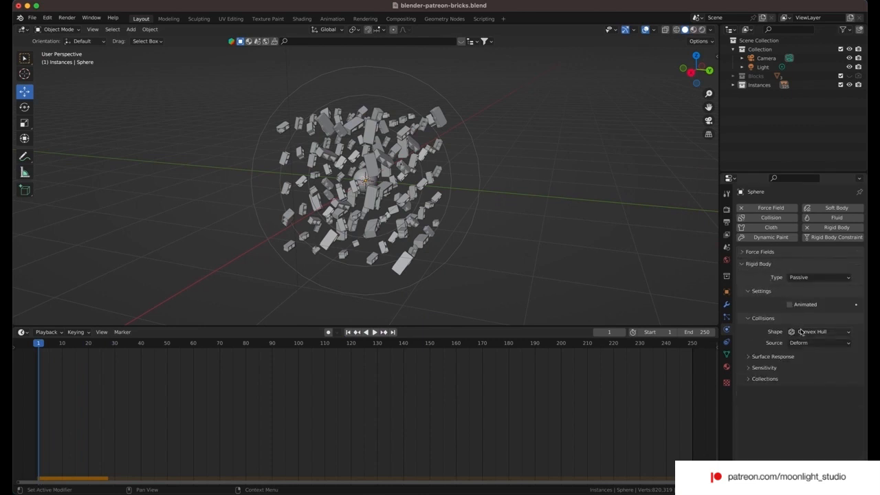
click(742, 264)
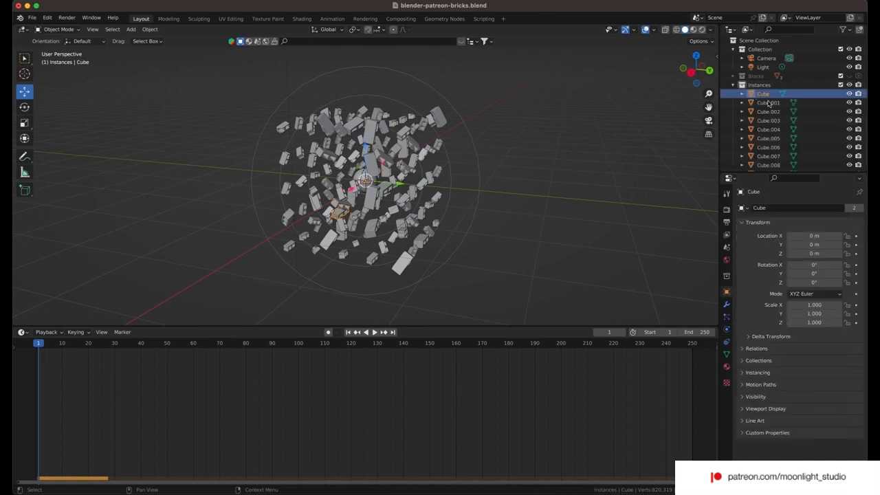
Set Cube's mass to 0.3 kg and copy its rigid body settings to all bricks
click(726, 304)
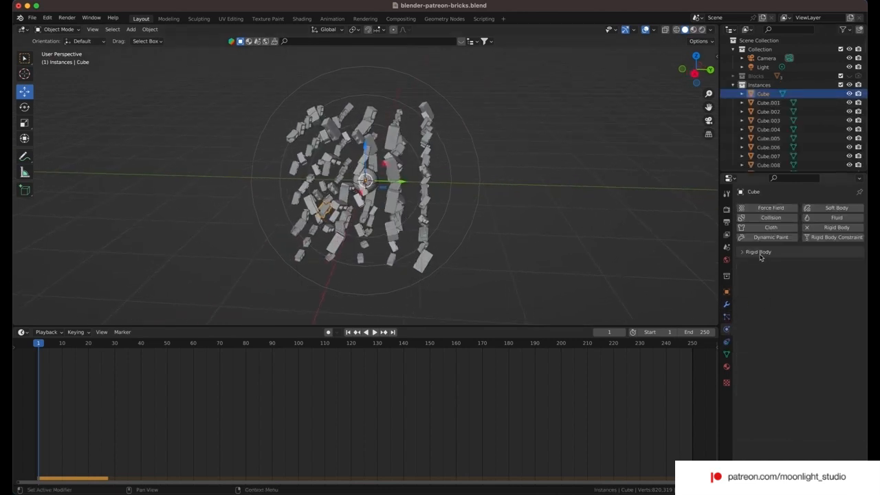
click(749, 252)
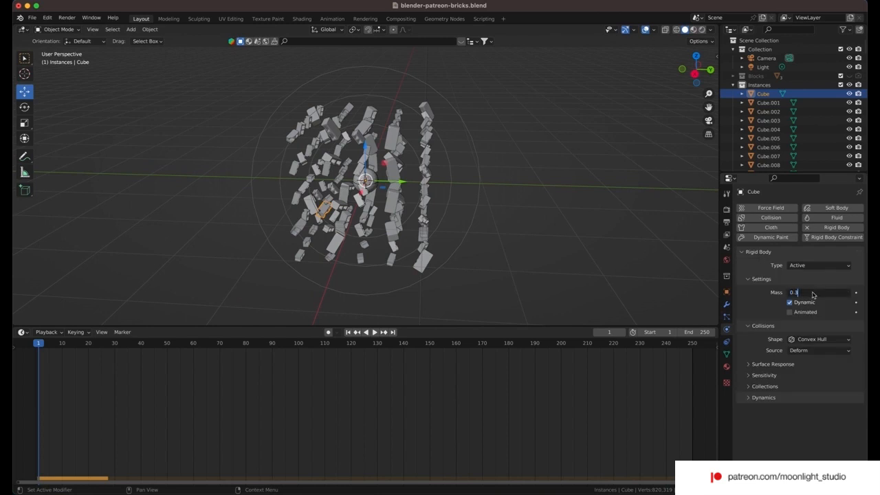
click(765, 103)
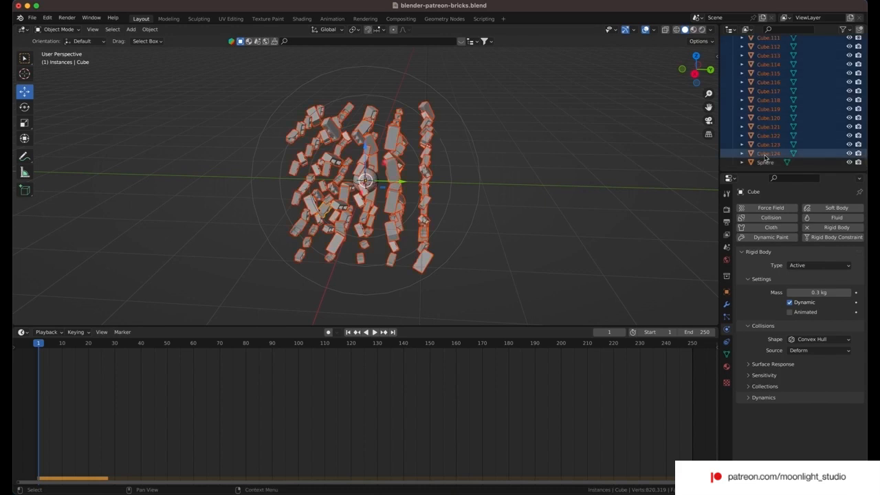
click(149, 29)
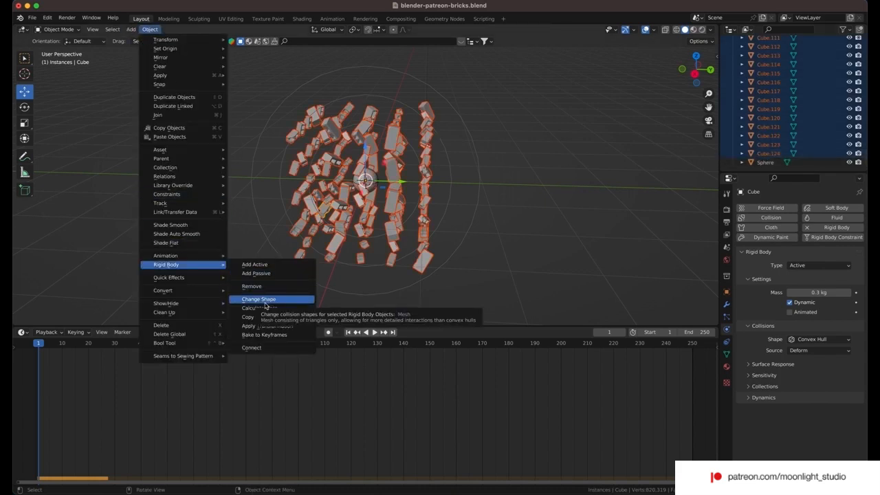
click(258, 299)
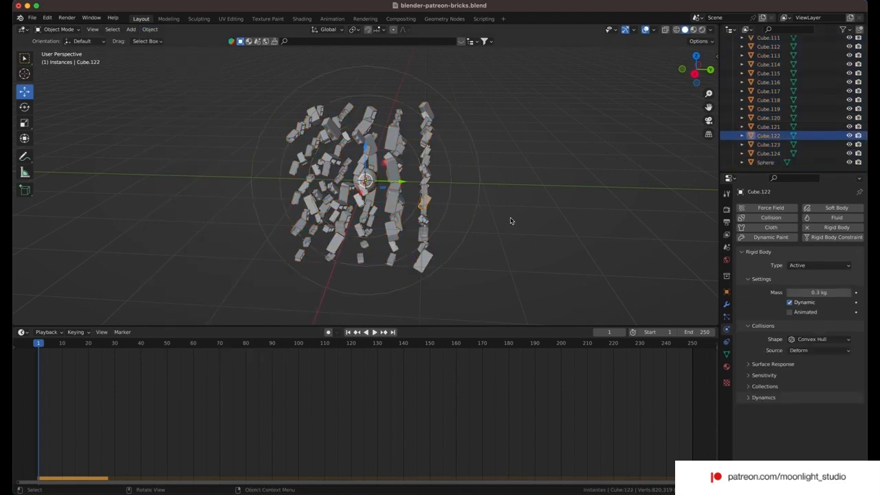
click(373, 333)
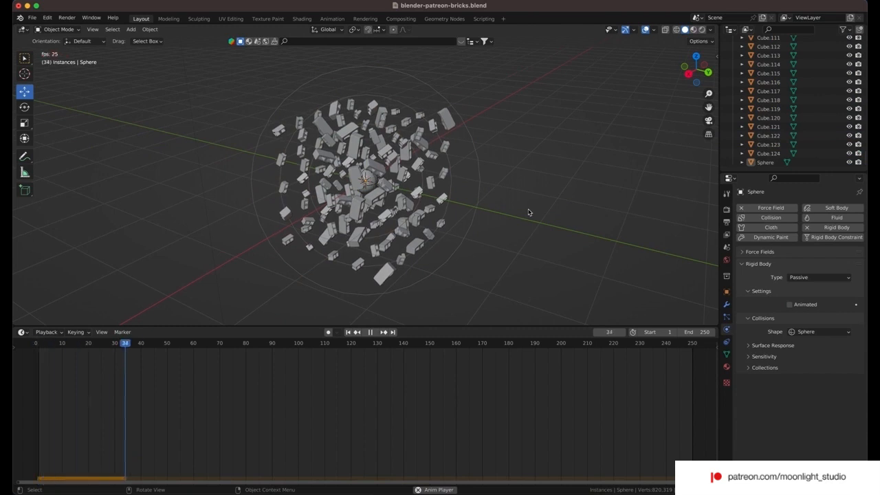
Set the selected blocks' origins to their geometry and replay the simulation
click(370, 330)
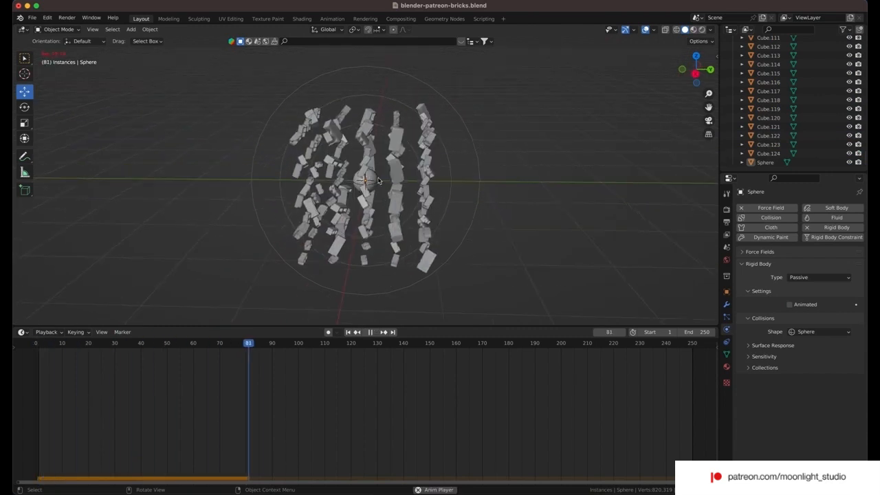
click(375, 332)
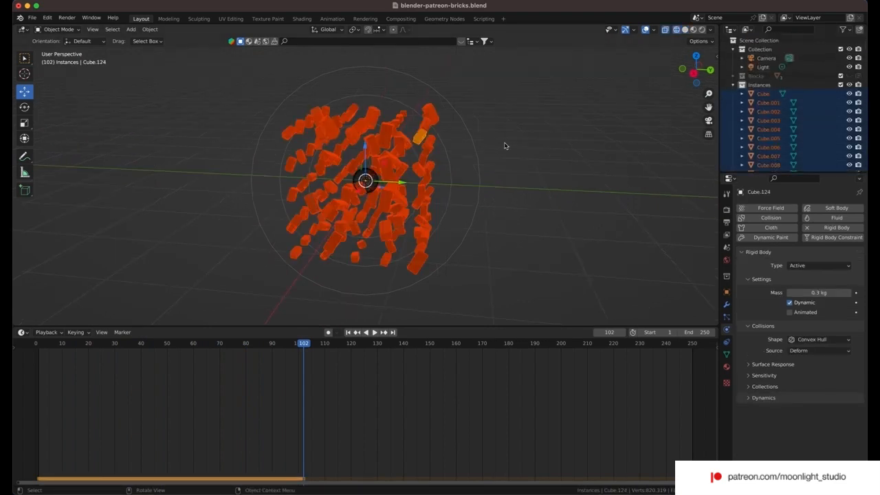
click(149, 29)
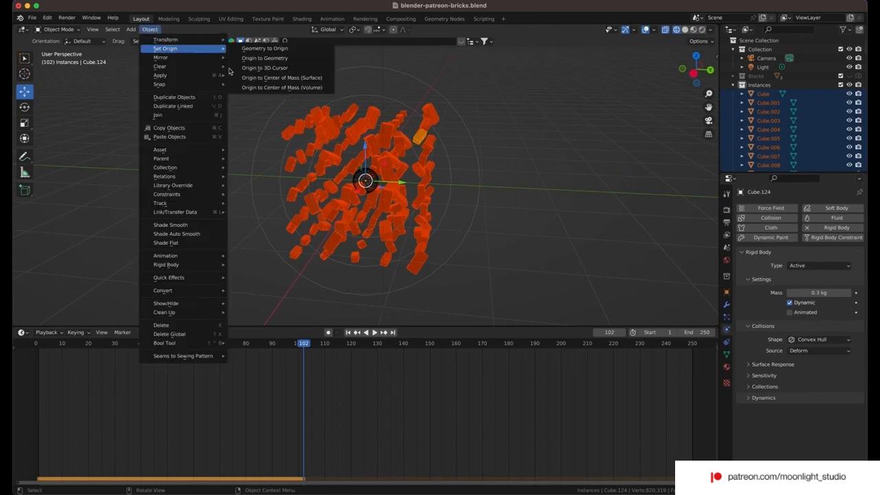
click(267, 58)
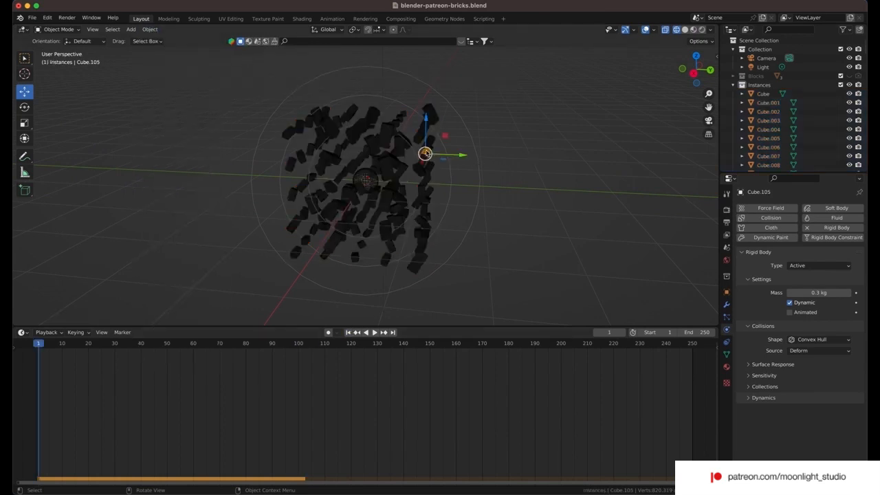
click(337, 122)
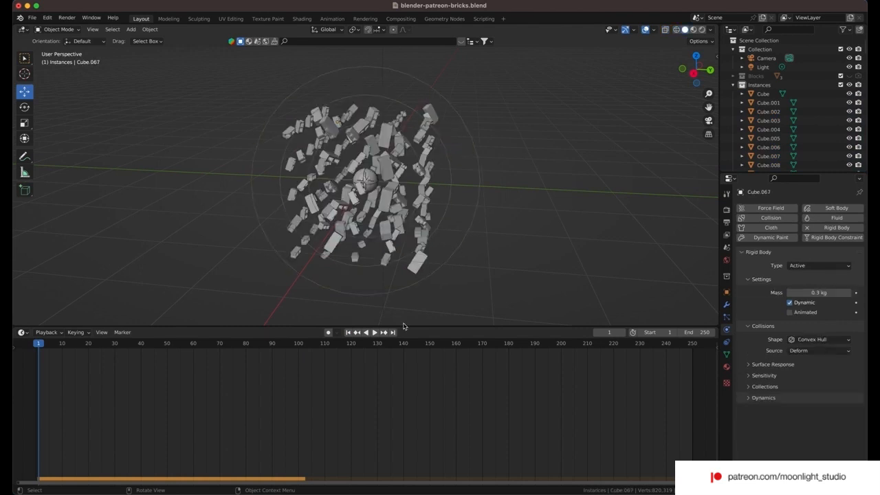
click(372, 327)
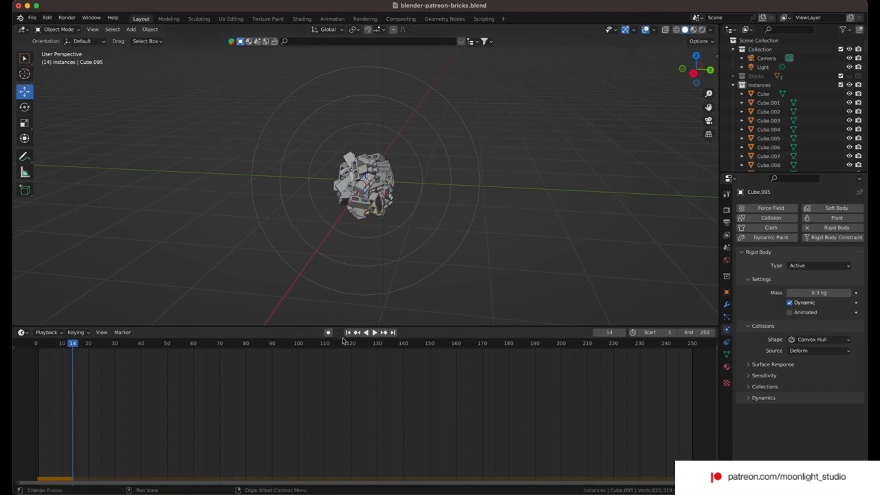
Replay the simulation, create a Forces collection, and rename Collection to Scene
click(348, 331)
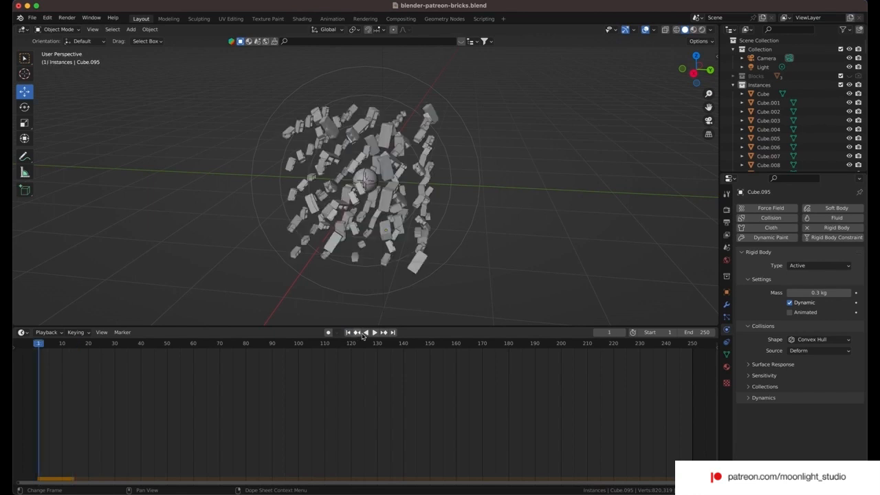
click(375, 332)
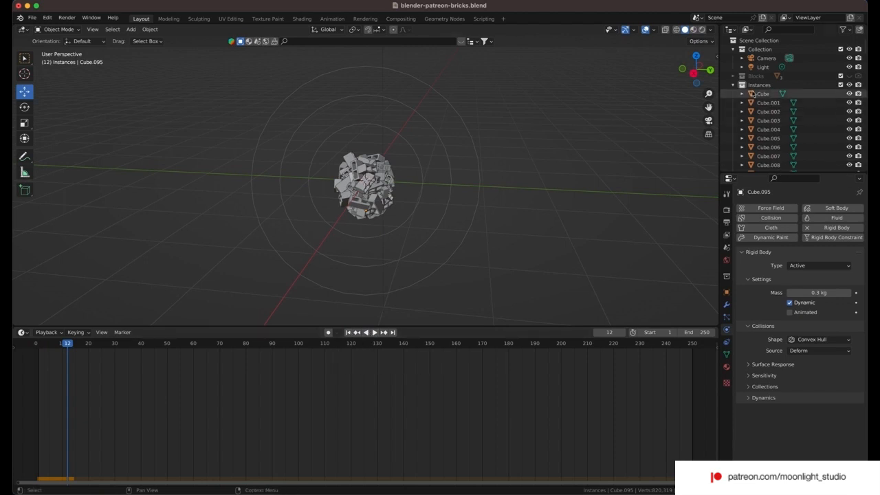
click(741, 85)
text(Fpr)
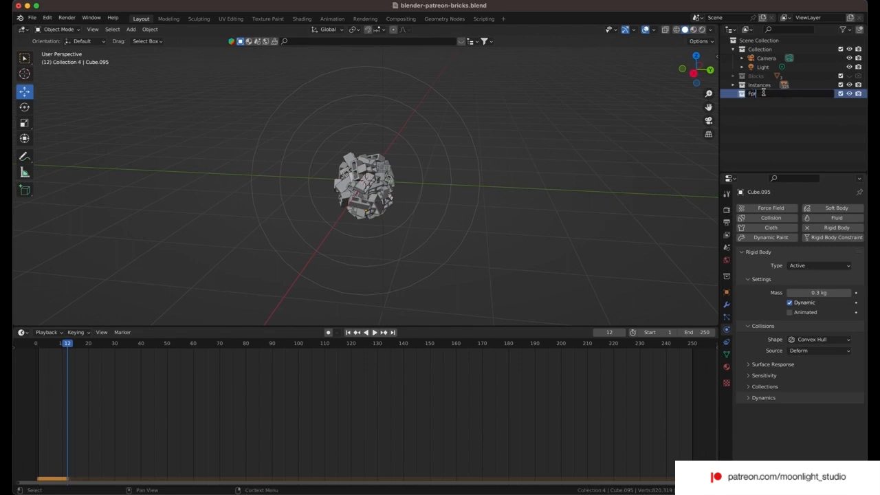
click(740, 85)
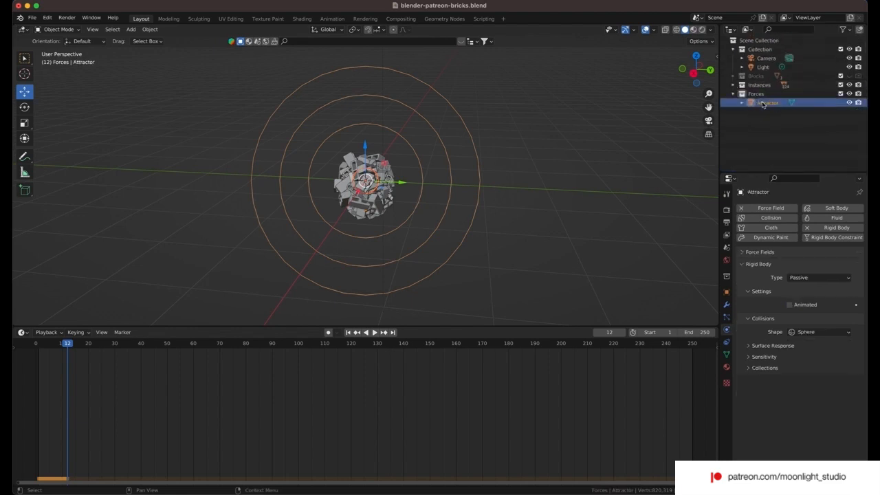
click(743, 50)
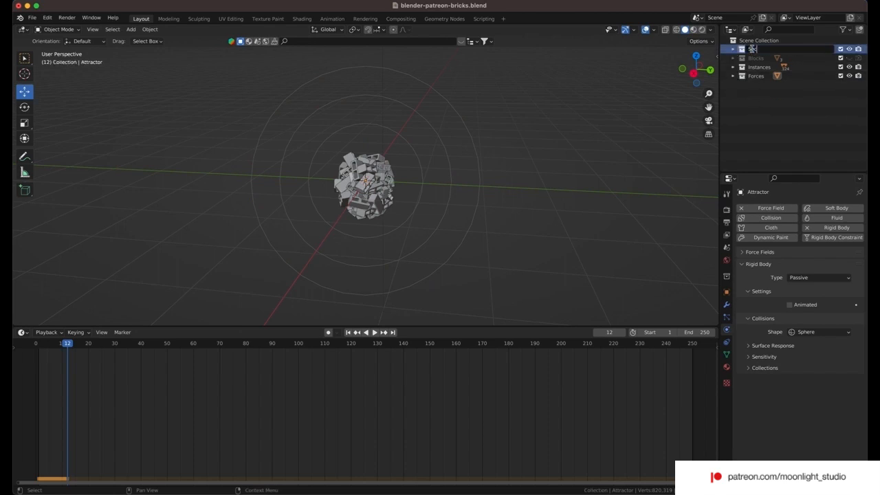
click(755, 49)
text(Scene)
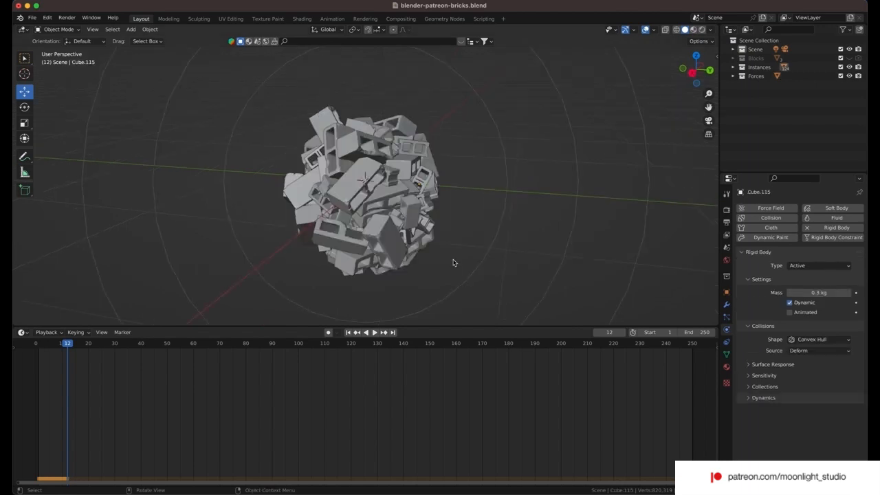
Set a block's collision margin to 0.01 m, copy it to all blocks, and replay
drag(453, 264, 396, 231)
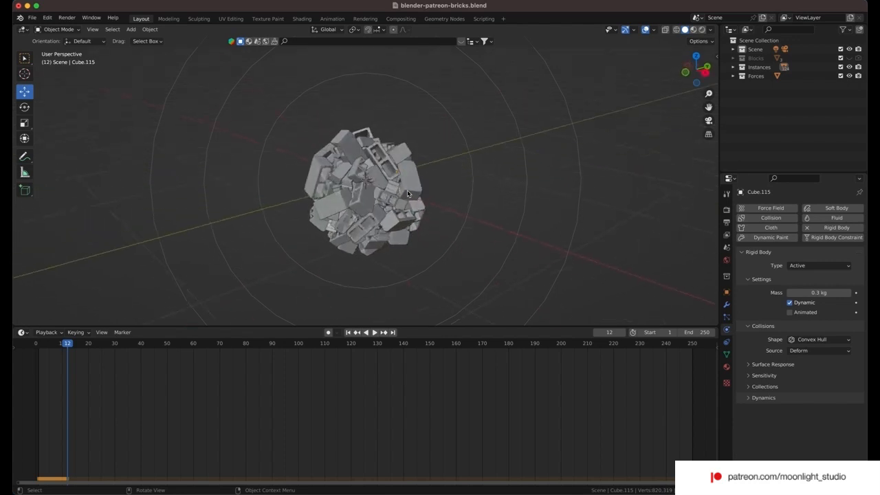
click(408, 193)
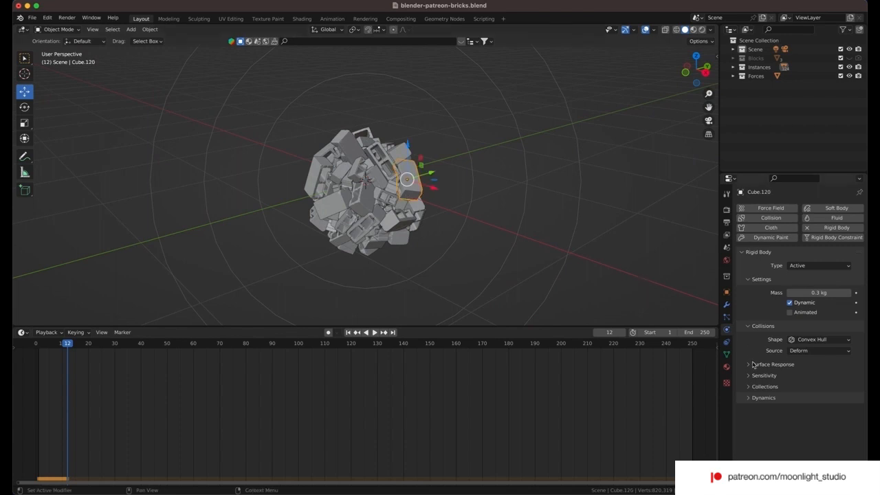
click(757, 375)
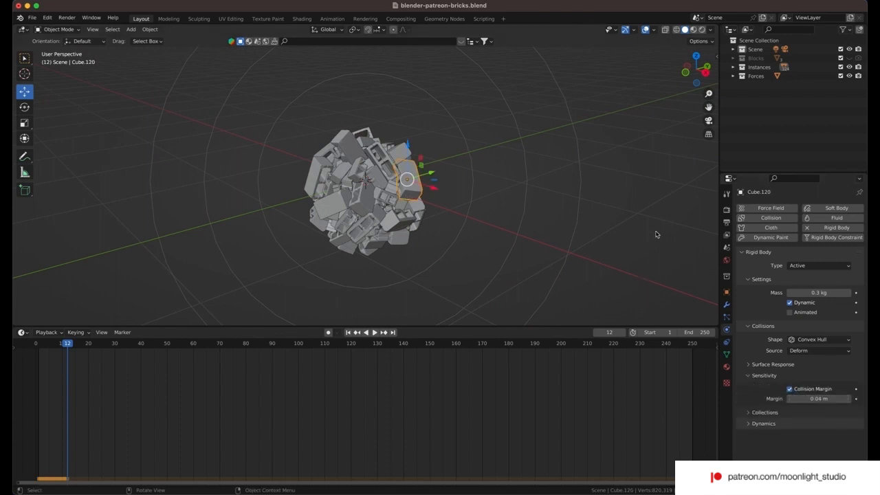
click(736, 67)
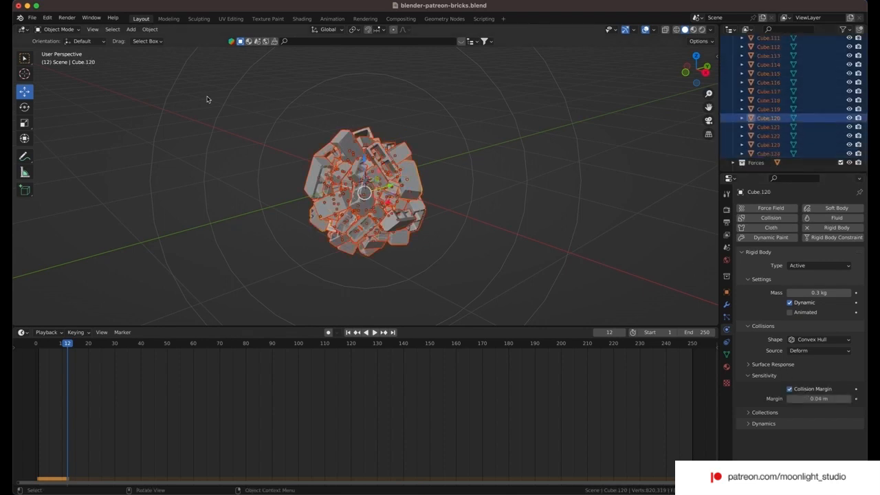
click(148, 29)
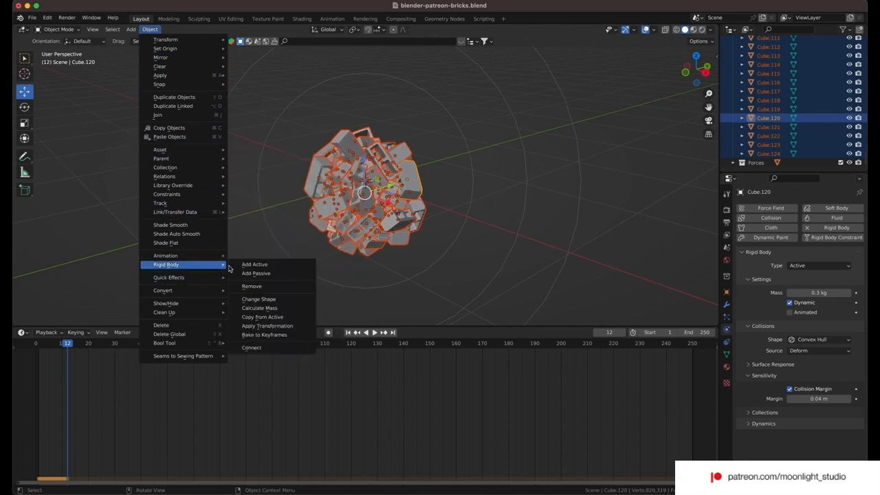
click(321, 196)
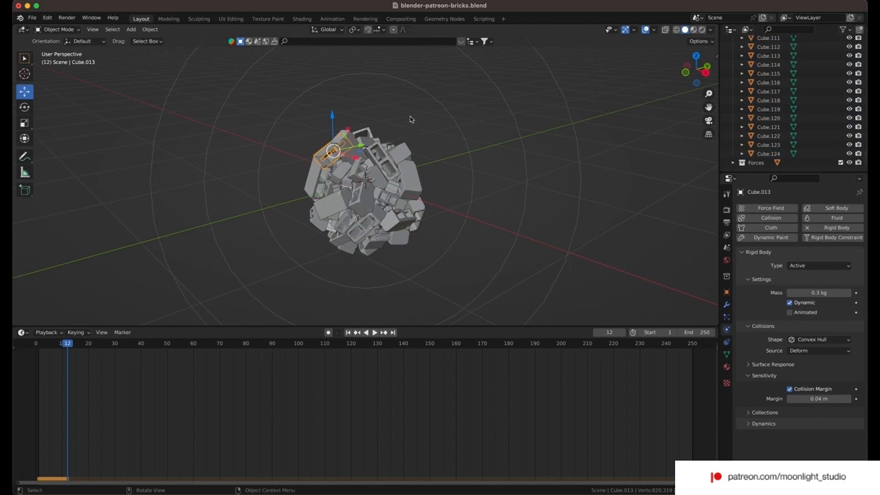
click(367, 332)
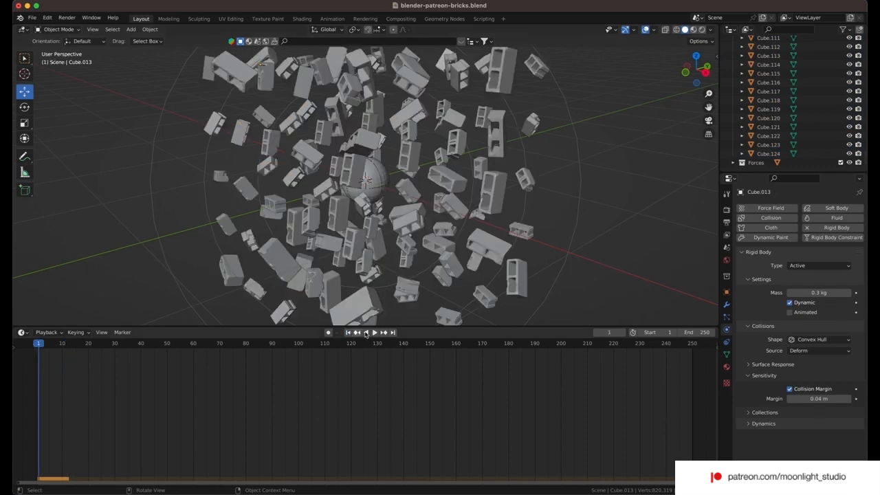
click(370, 333)
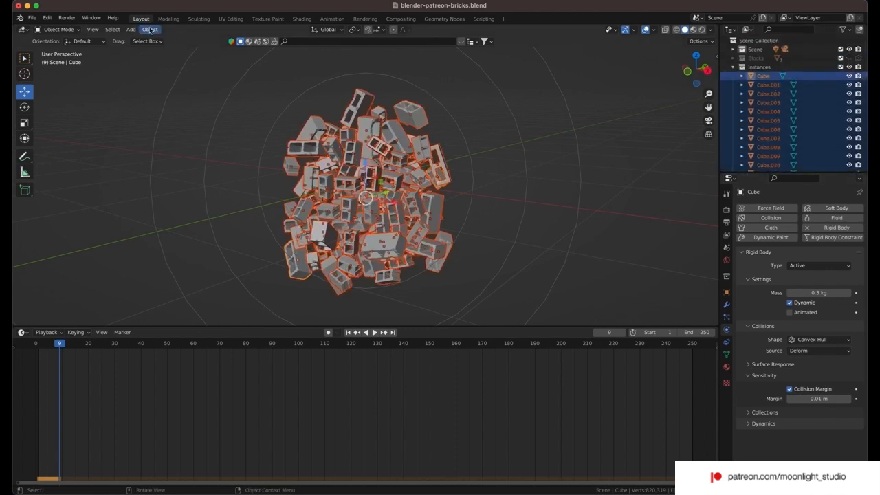
Add Turbulence and Vortex force fields to Forces, with the vortex shape set to Point
click(150, 29)
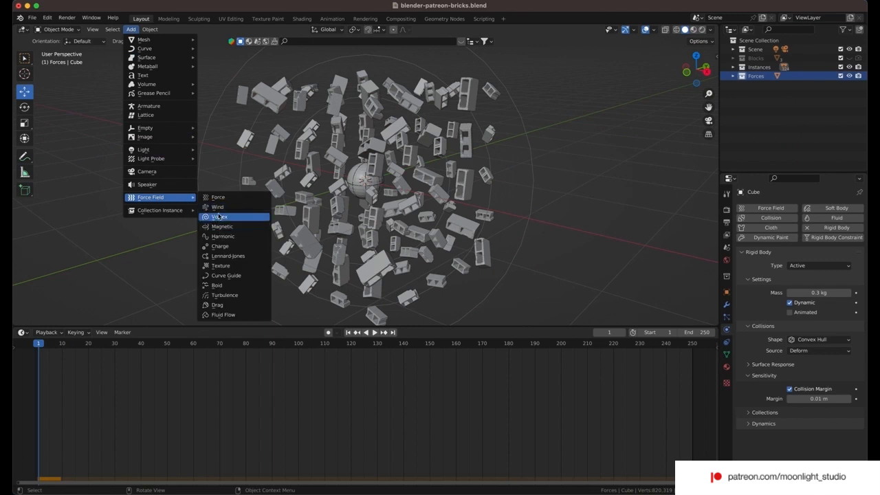
click(223, 295)
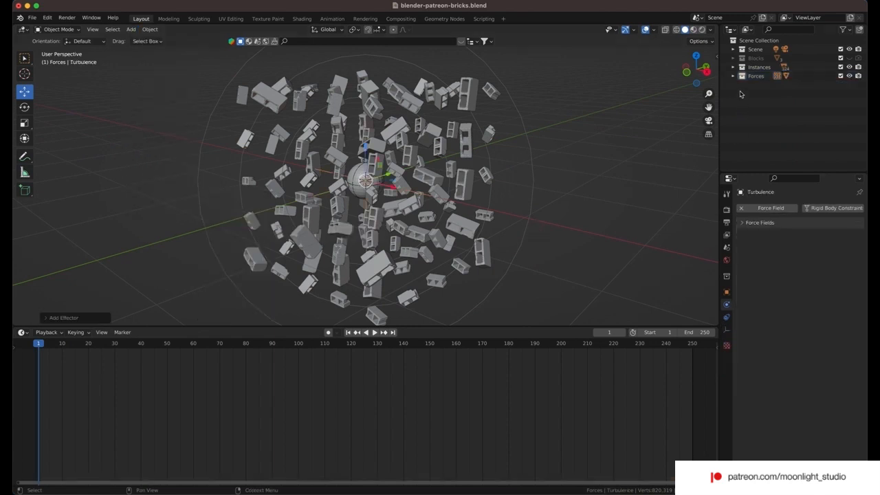
click(772, 94)
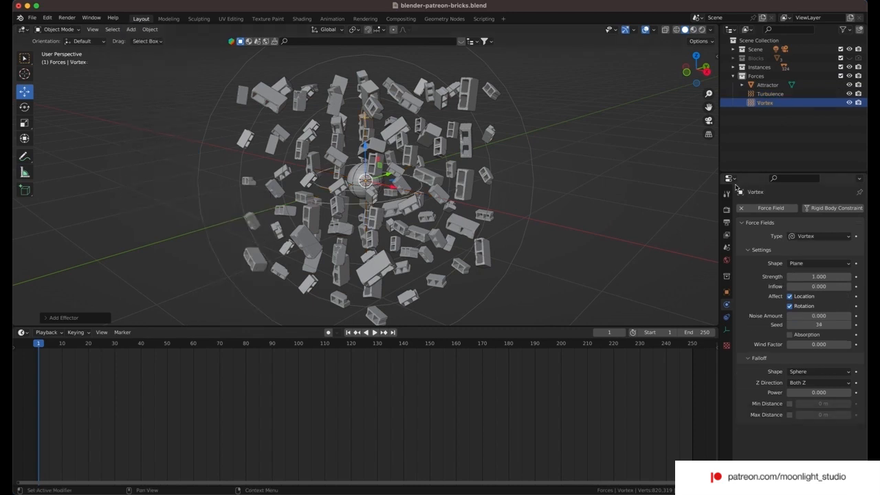
click(821, 263)
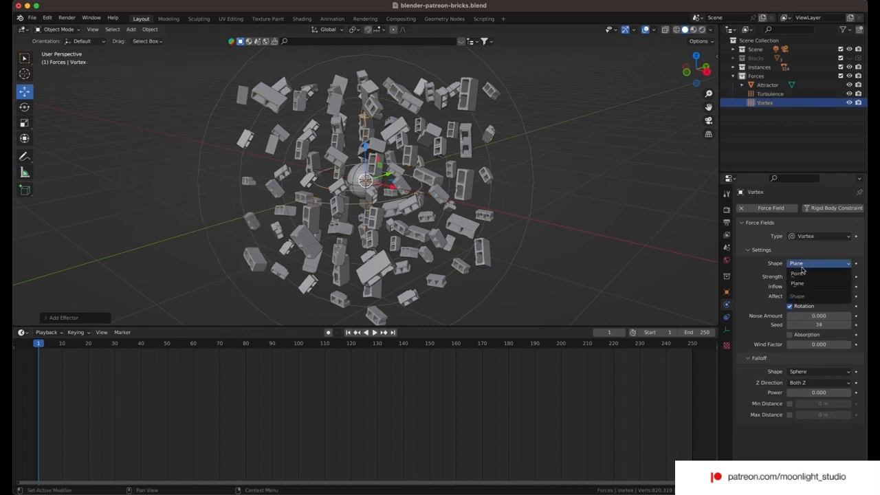
click(797, 273)
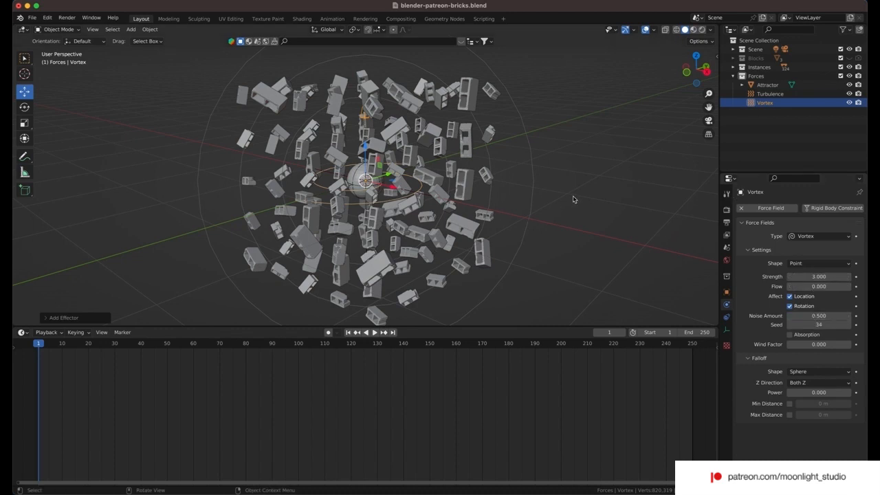
Enable the Attractor's 0 m minimum and 2 m maximum falloff distances, with power 0.2
click(762, 85)
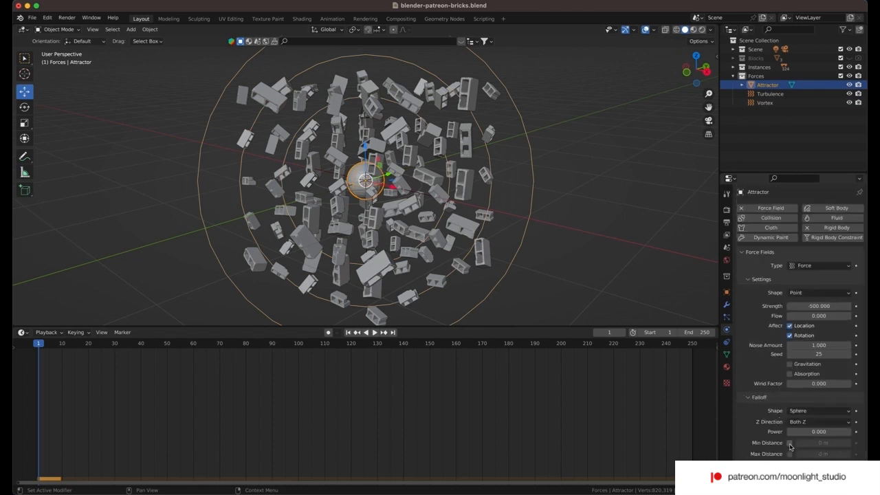
click(783, 444)
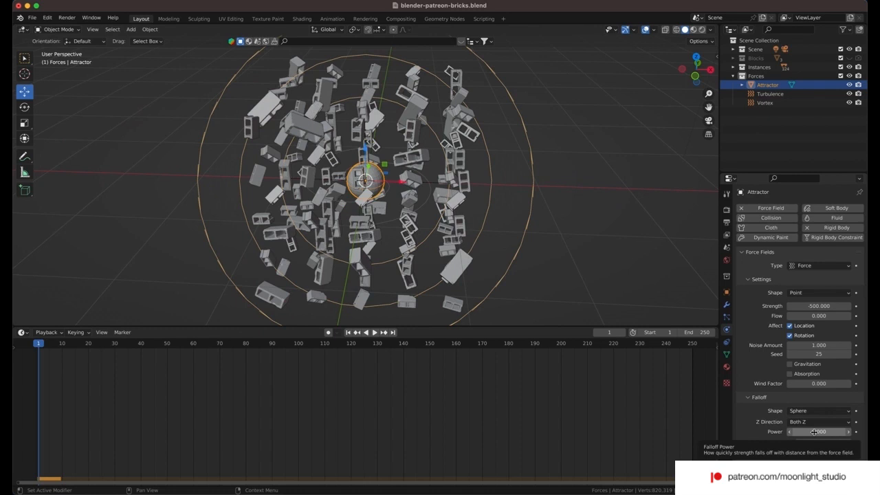
click(821, 429)
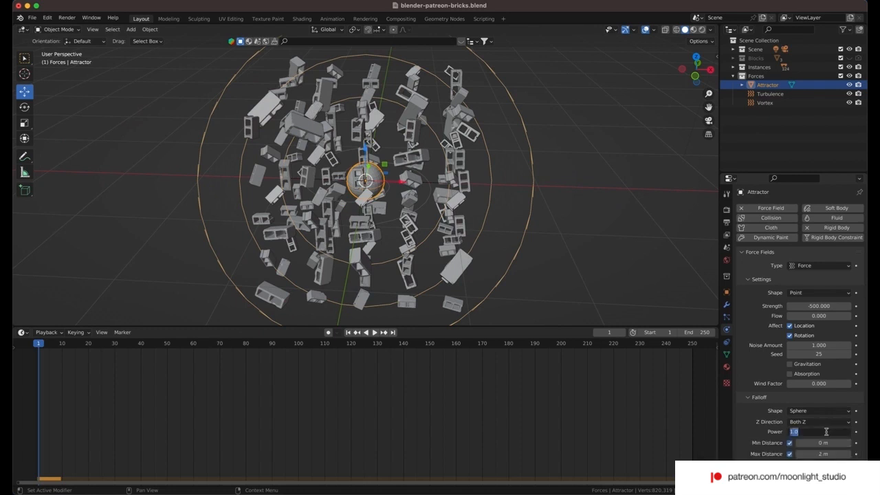
text(0.200)
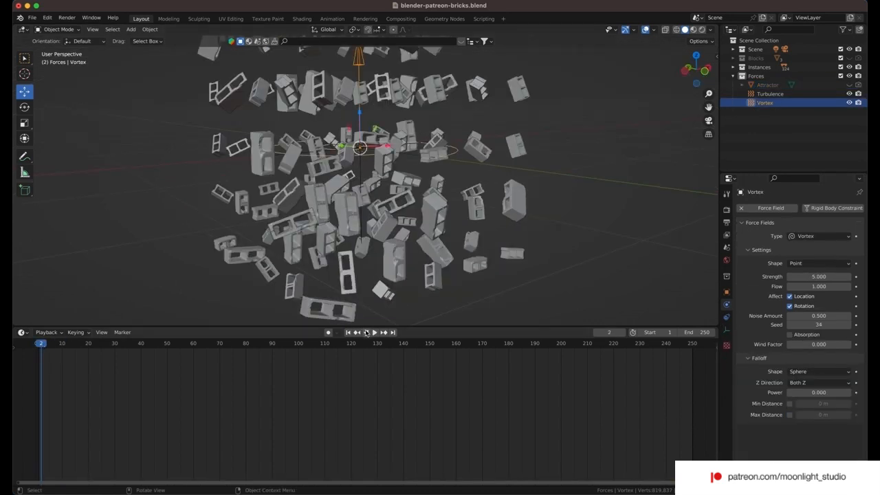
Play the simulation from the start so the vortex swirls the blocks together
click(371, 331)
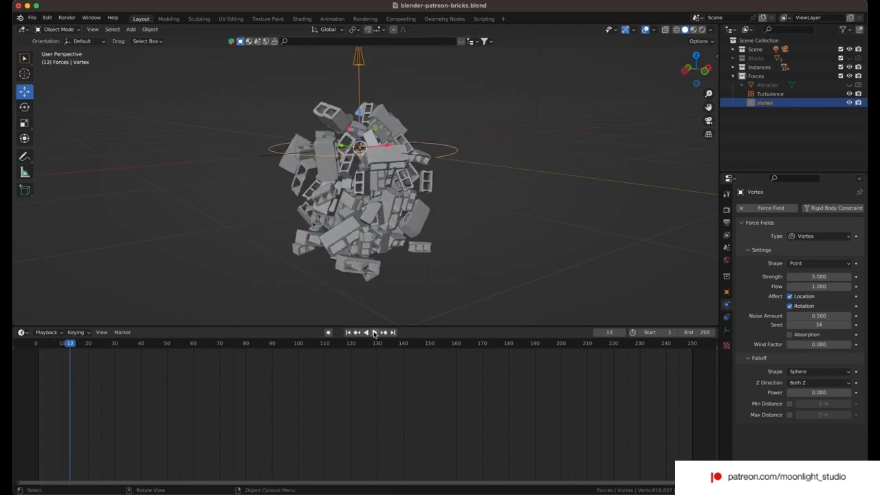